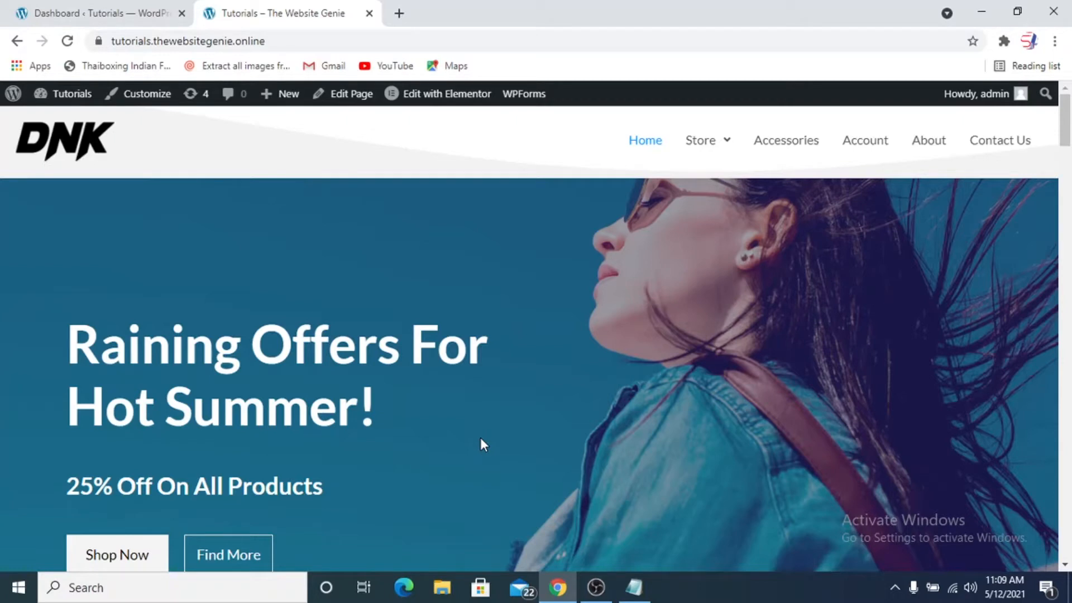
Scroll the live home page to review the banner and its Find More button
scroll(down, 3)
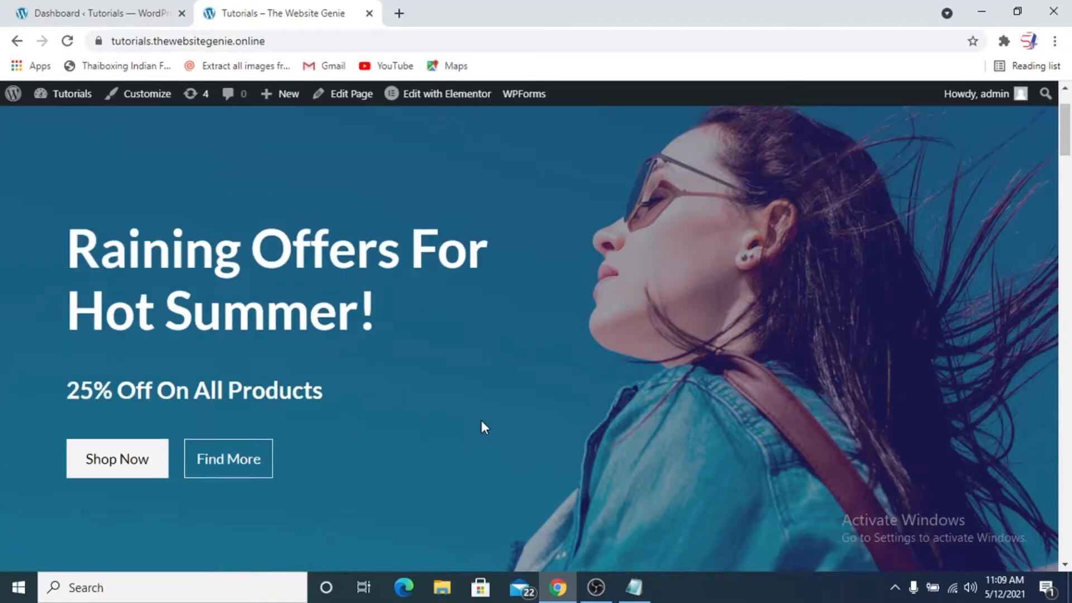
scroll(down, 3)
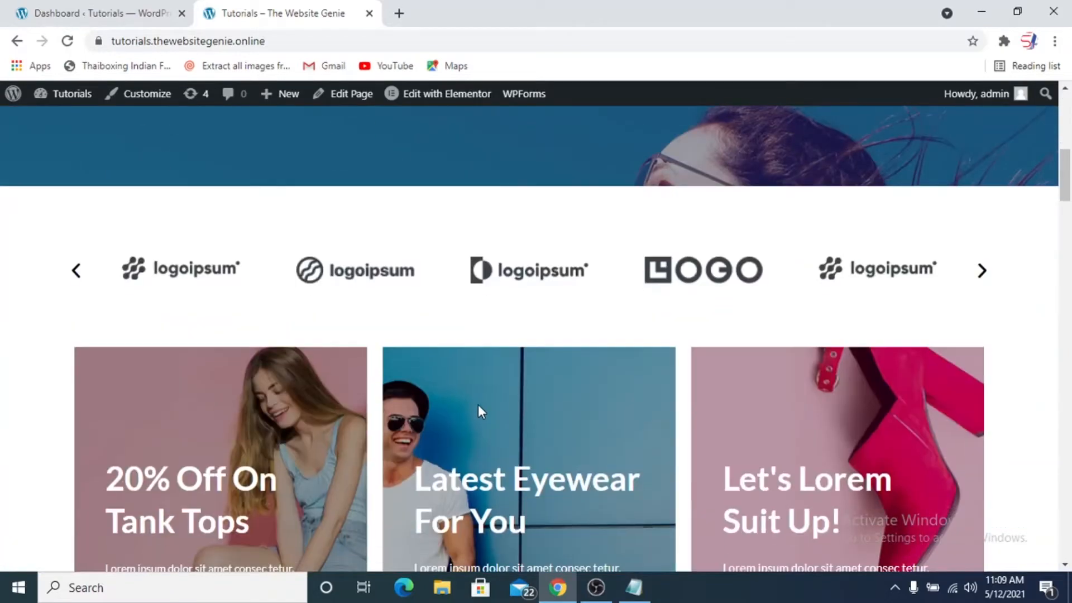
scroll(down, 3)
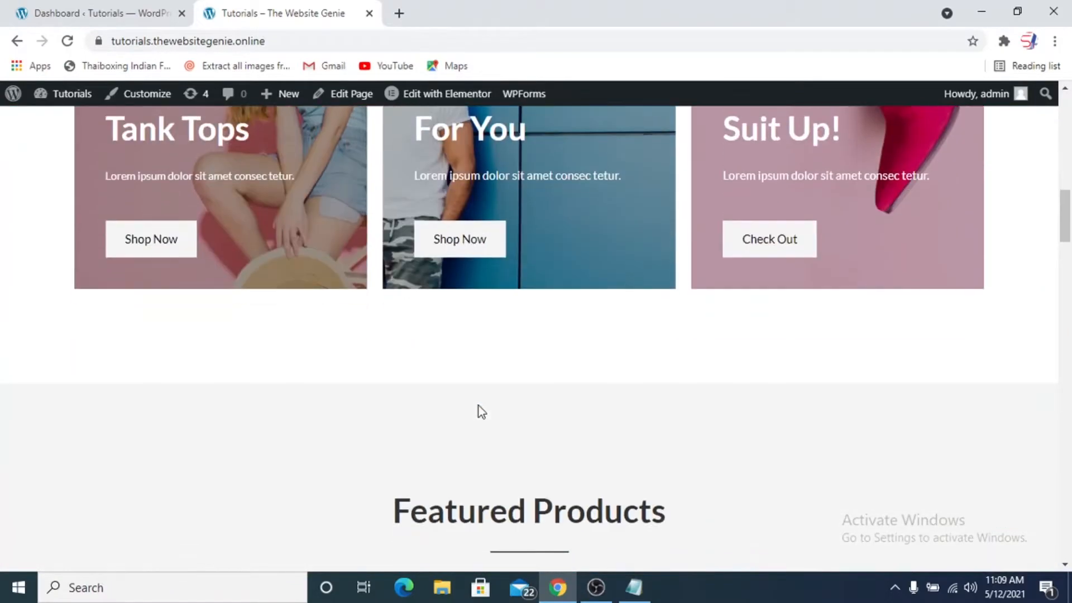
scroll(down, 3)
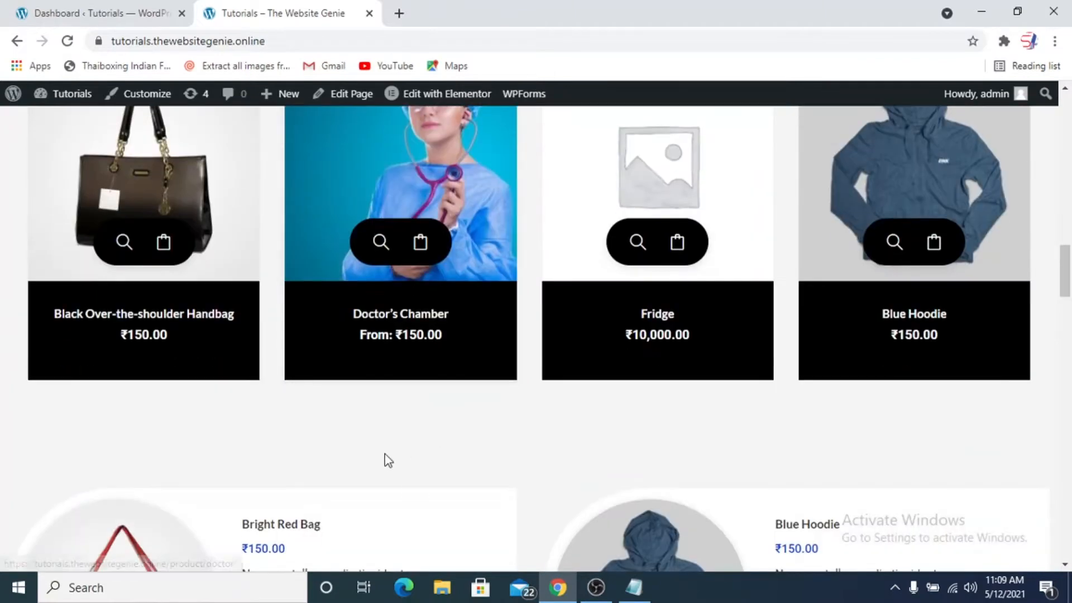
mouse_move(274, 475)
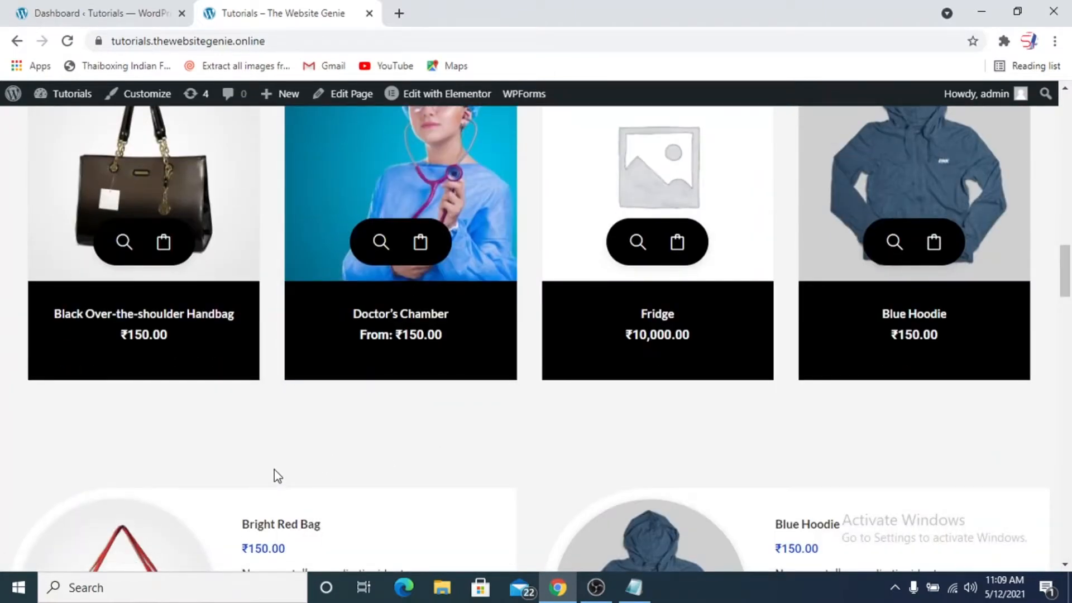
scroll(up, 3)
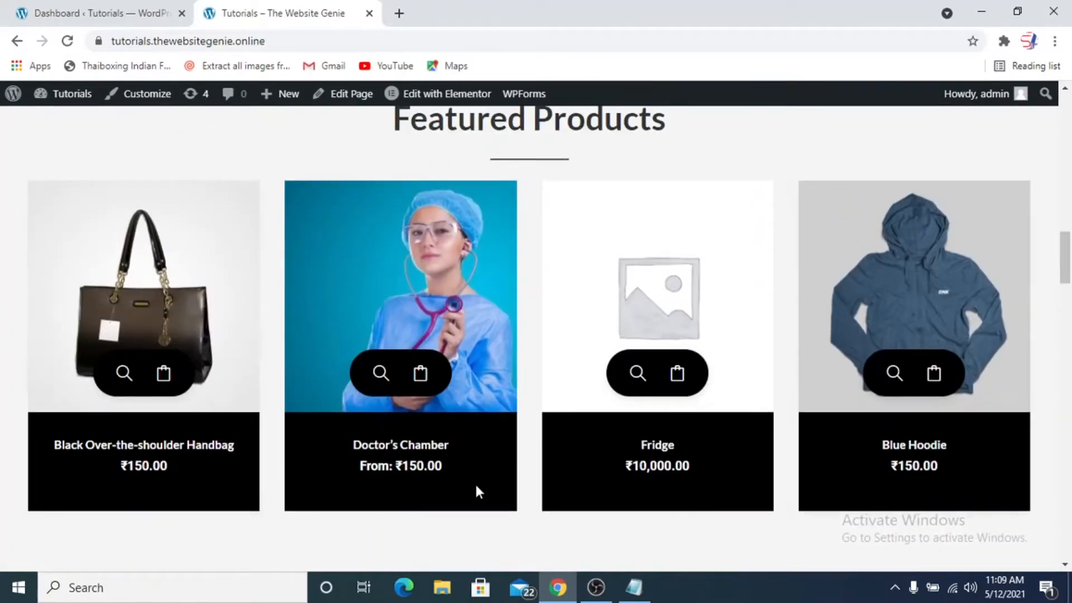
mouse_move(267, 469)
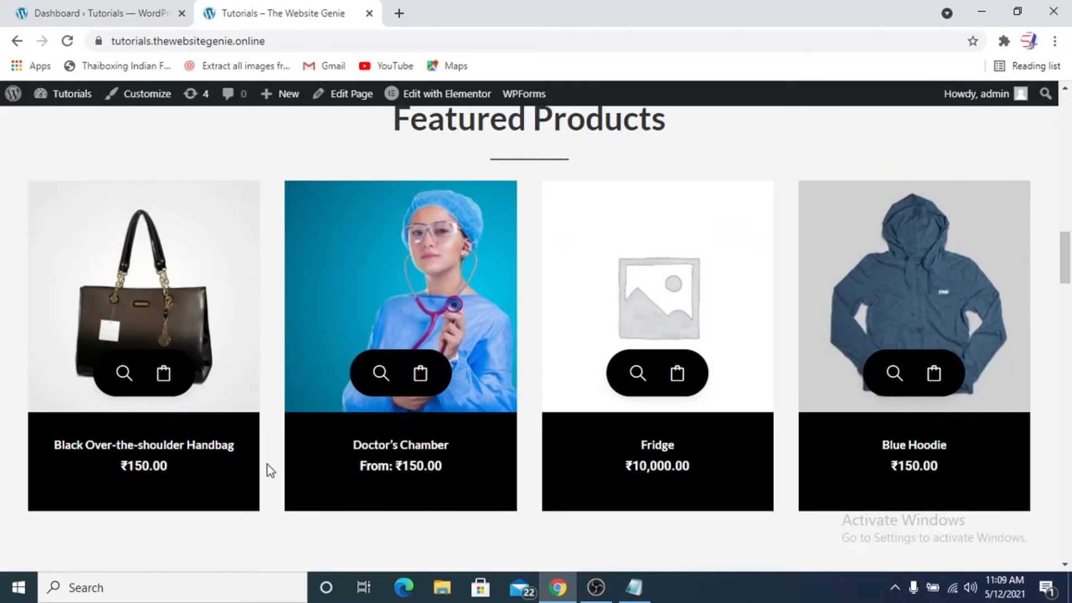
scroll(down, 3)
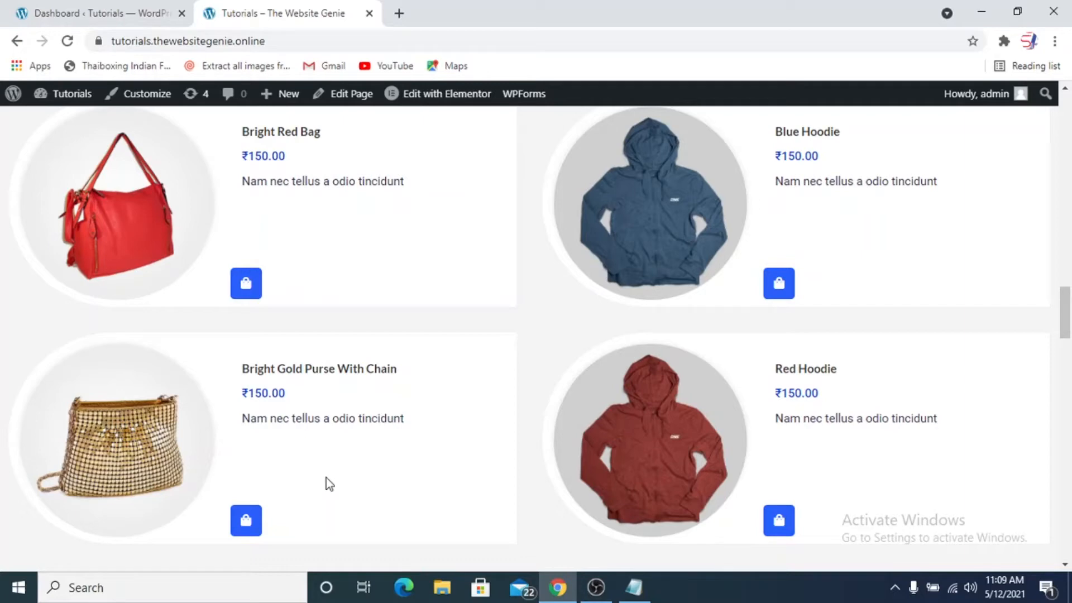
scroll(up, 3)
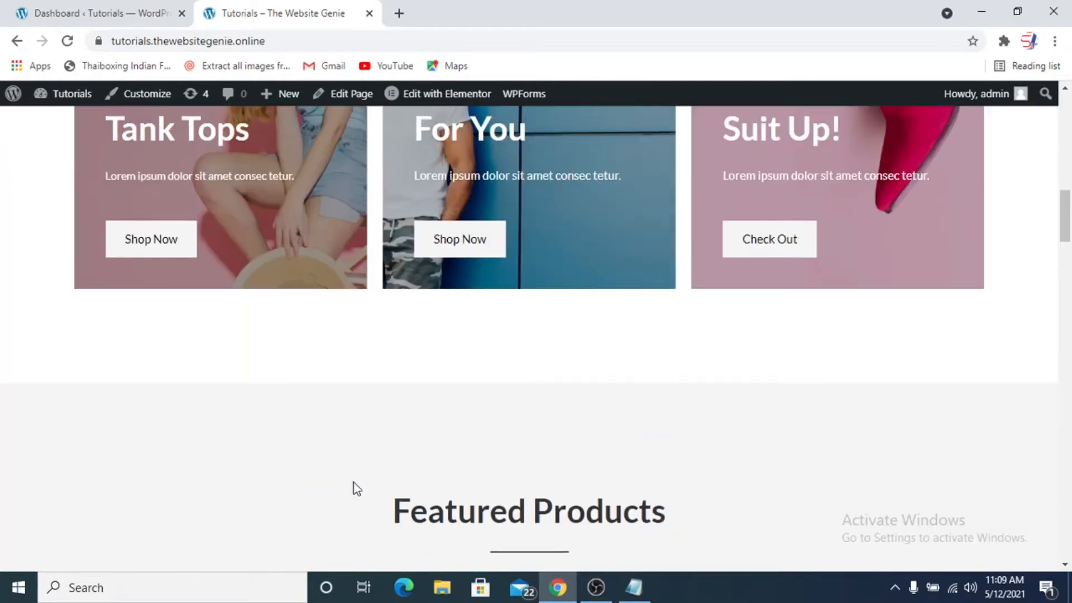
scroll(up, 3)
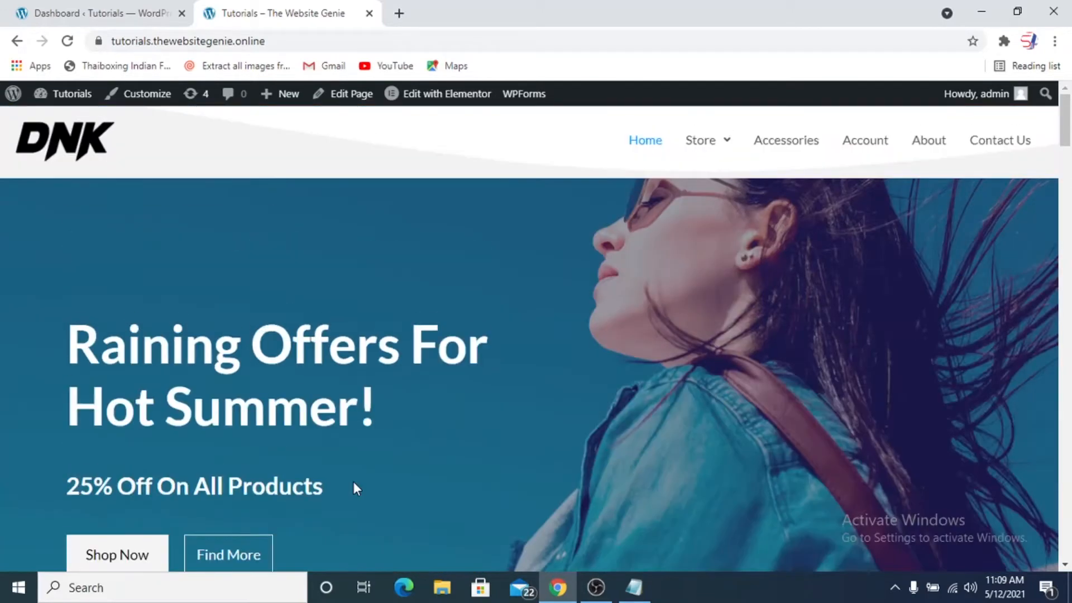
mouse_move(776, 166)
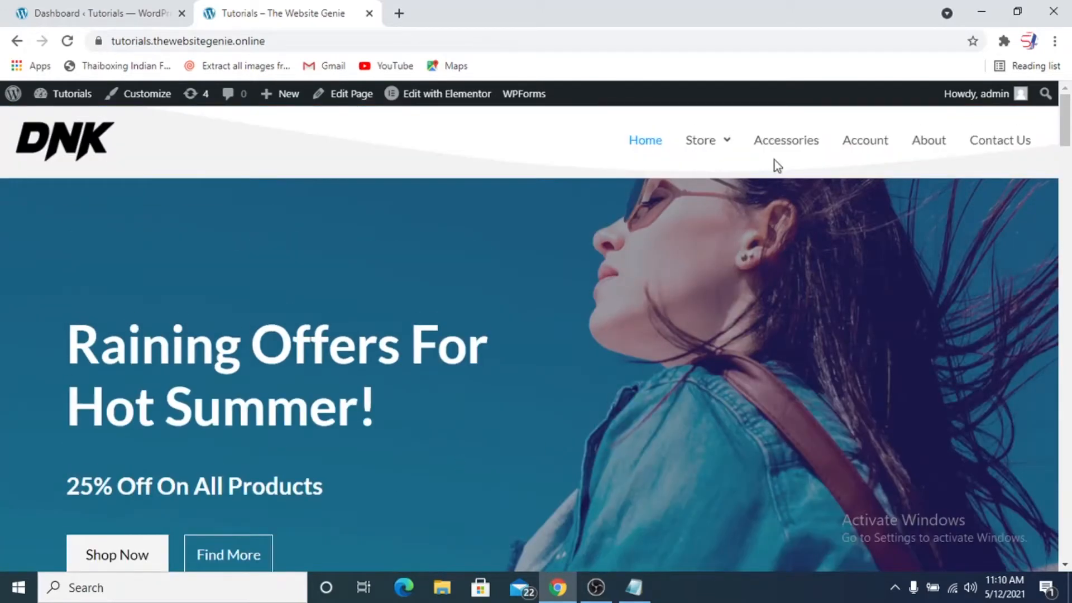
Visit the Accessories, My Account and About Us menu pages, then return home
click(786, 140)
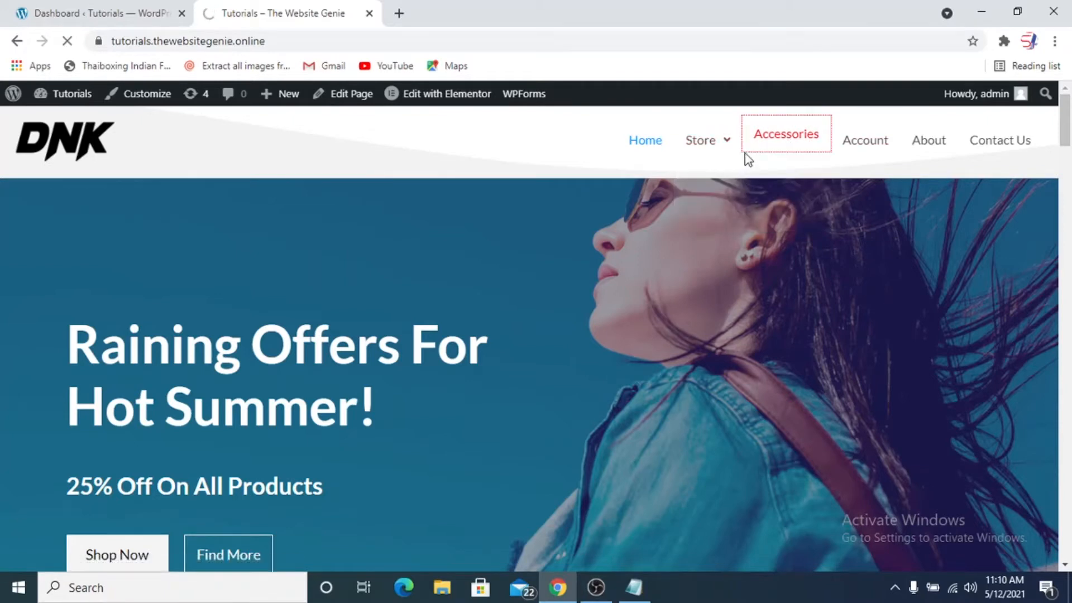
click(785, 141)
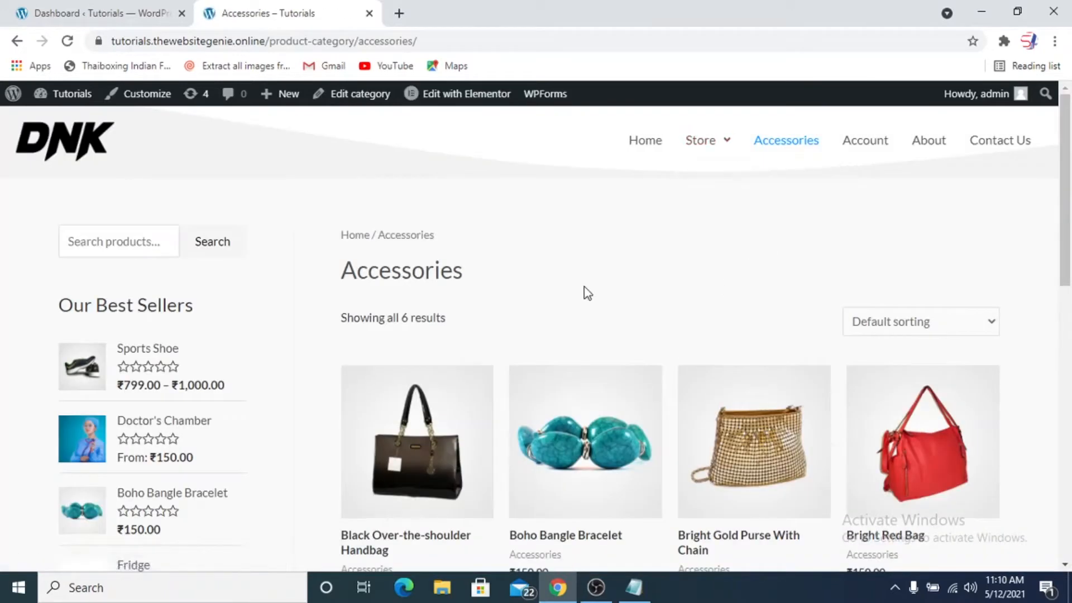
mouse_move(857, 234)
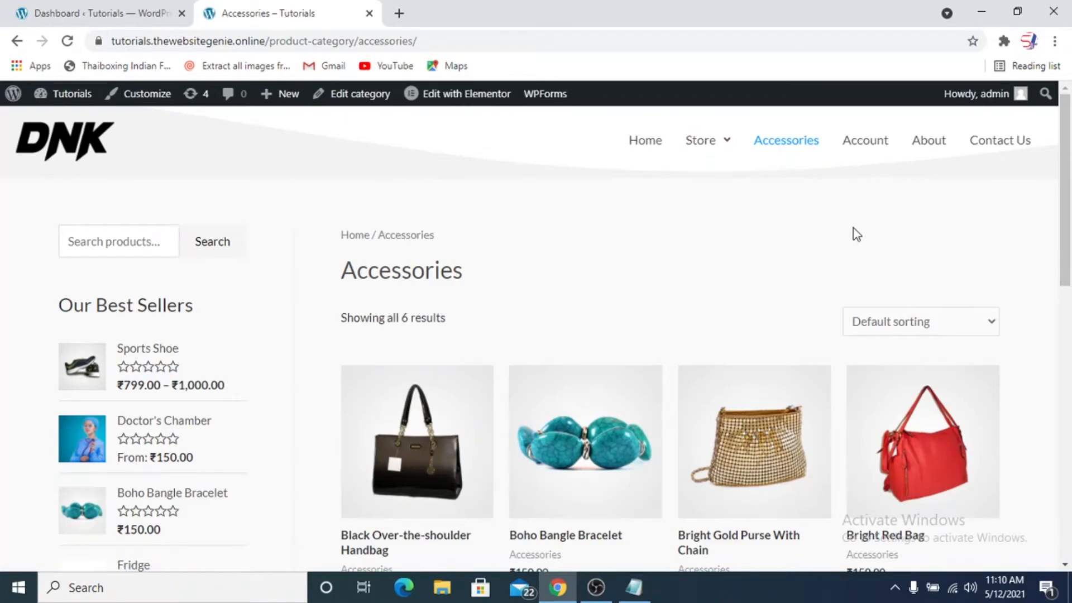
click(865, 140)
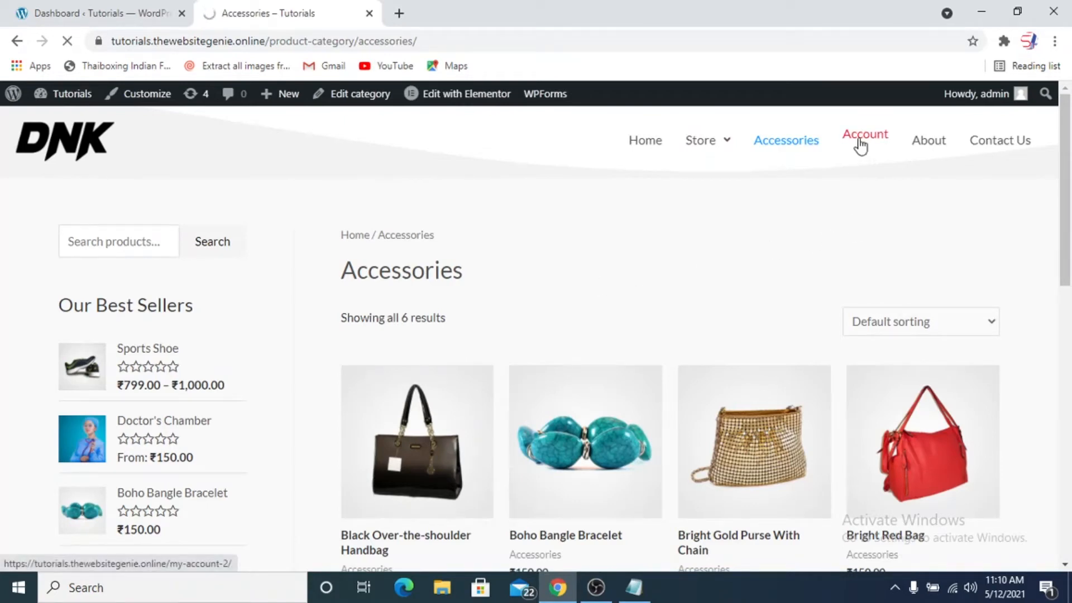
click(864, 140)
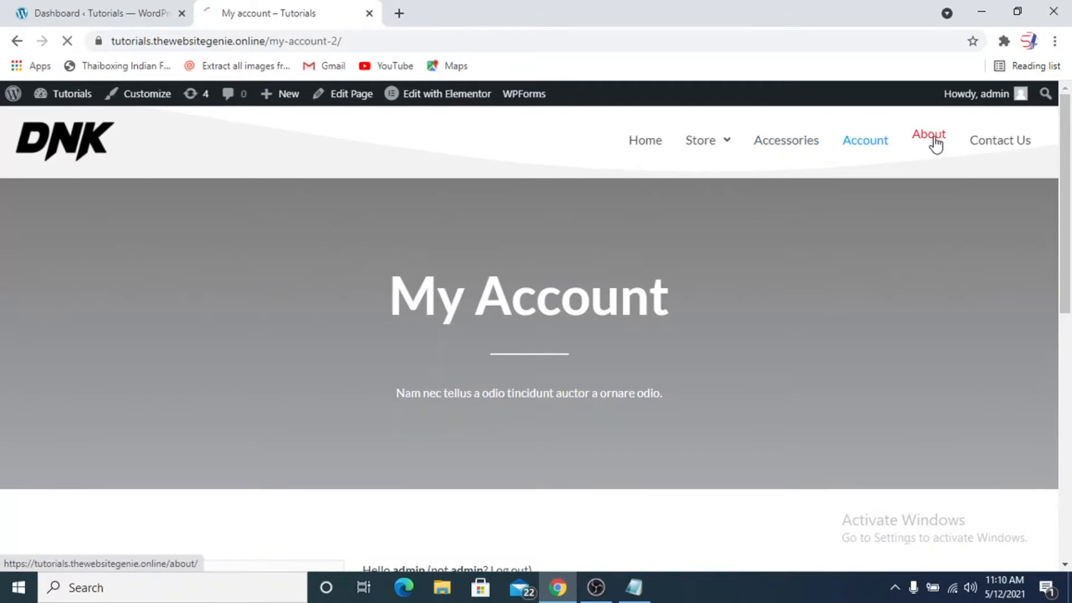
click(928, 140)
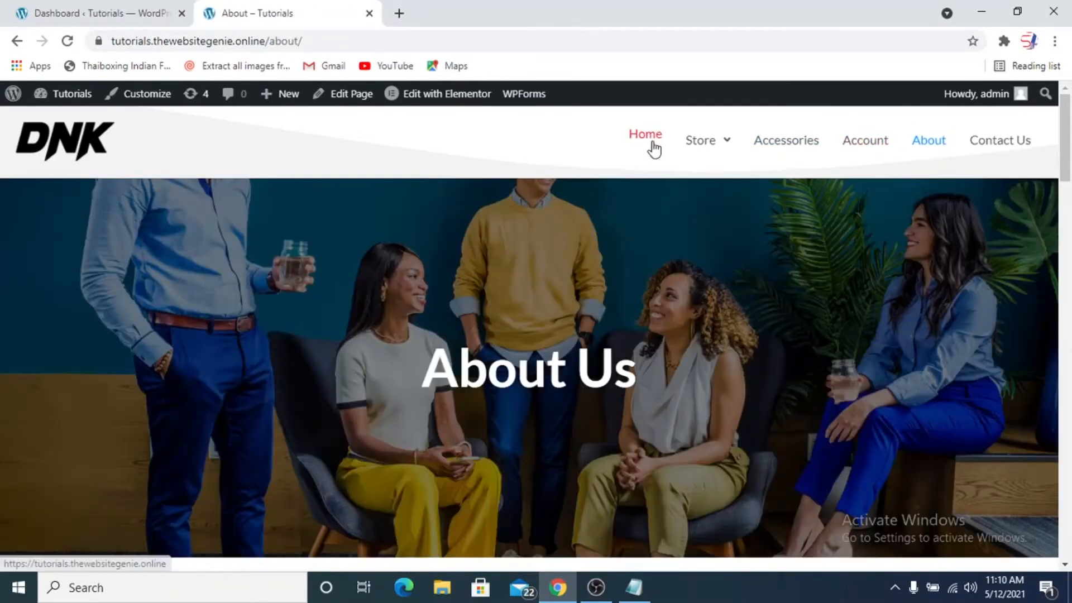
click(643, 134)
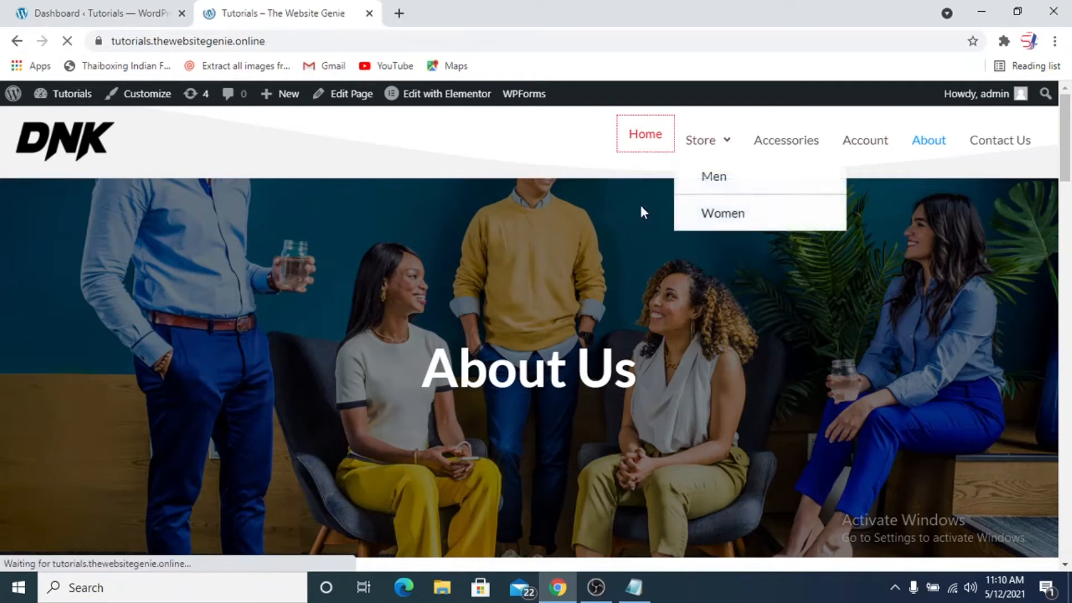
click(644, 134)
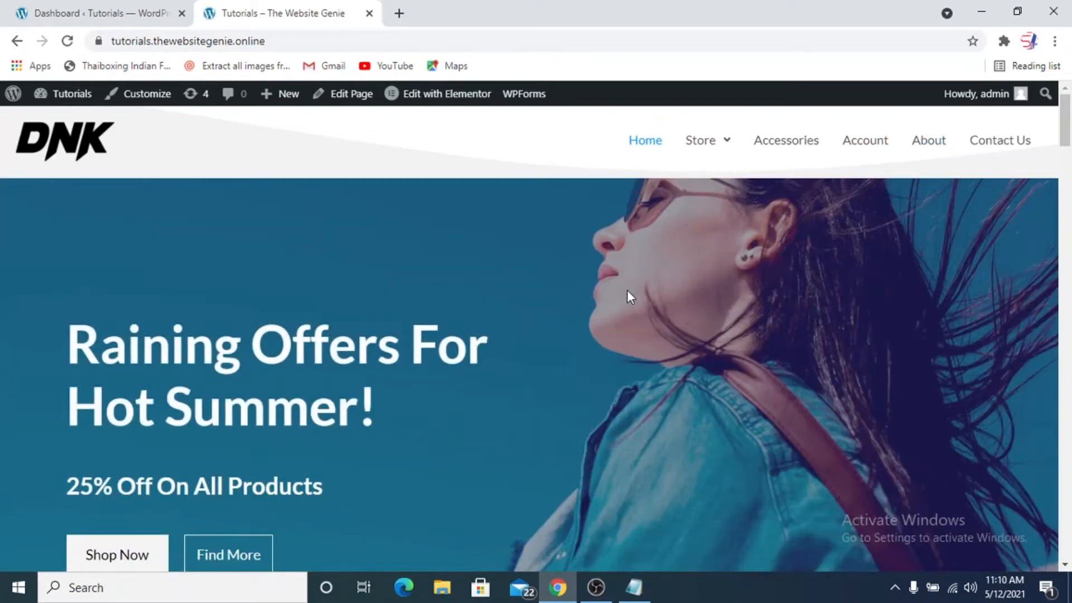
scroll(down, 3)
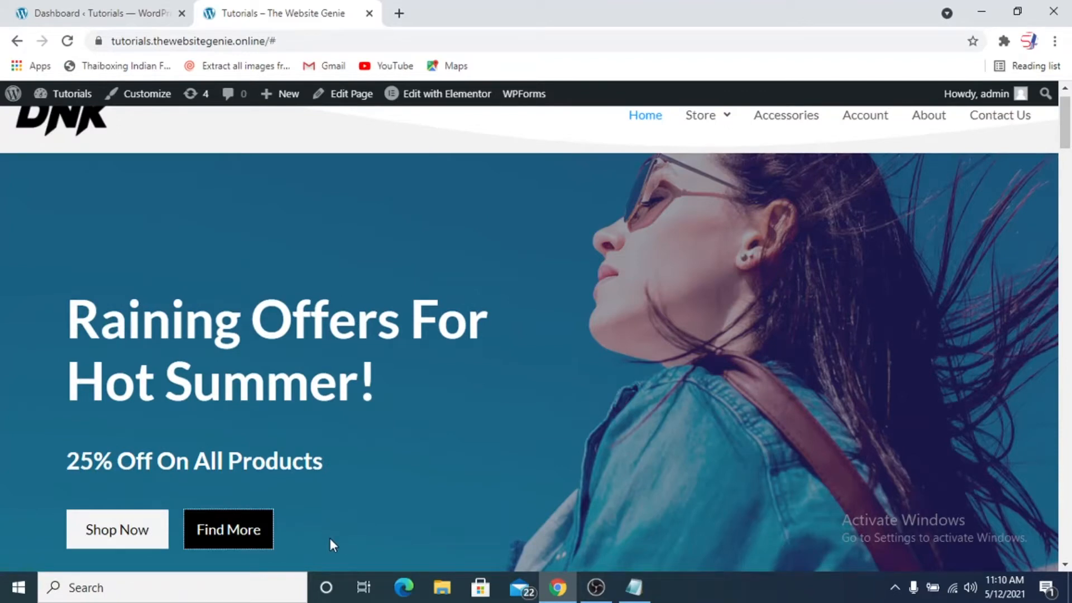
mouse_move(207, 560)
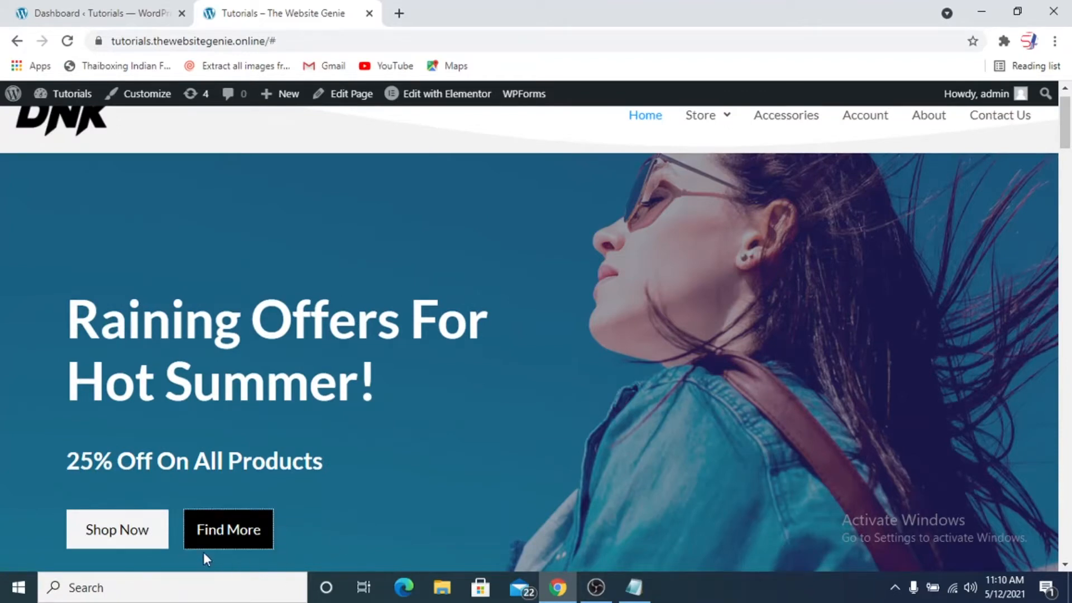
mouse_move(363, 534)
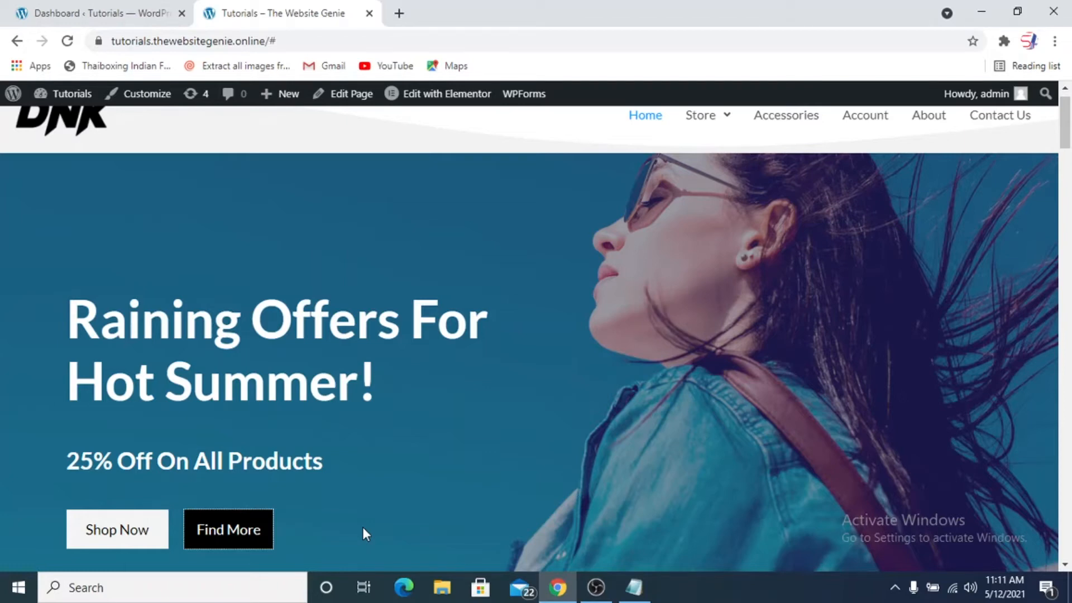
mouse_move(427, 109)
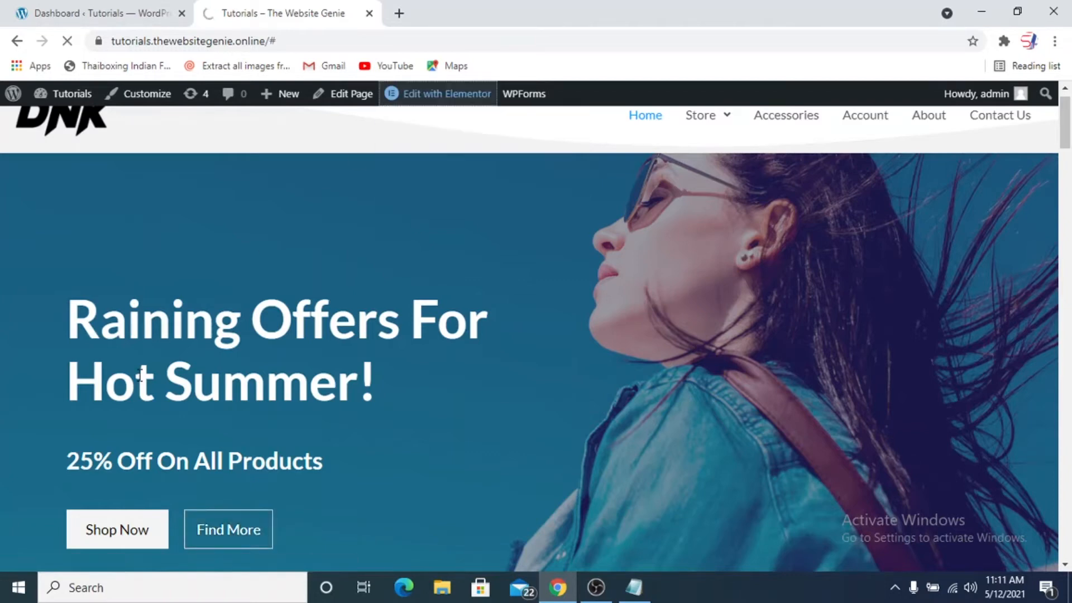
Inspect the banner section's Custom CSS in Elementor, which requires Pro, then return to the live site
click(438, 94)
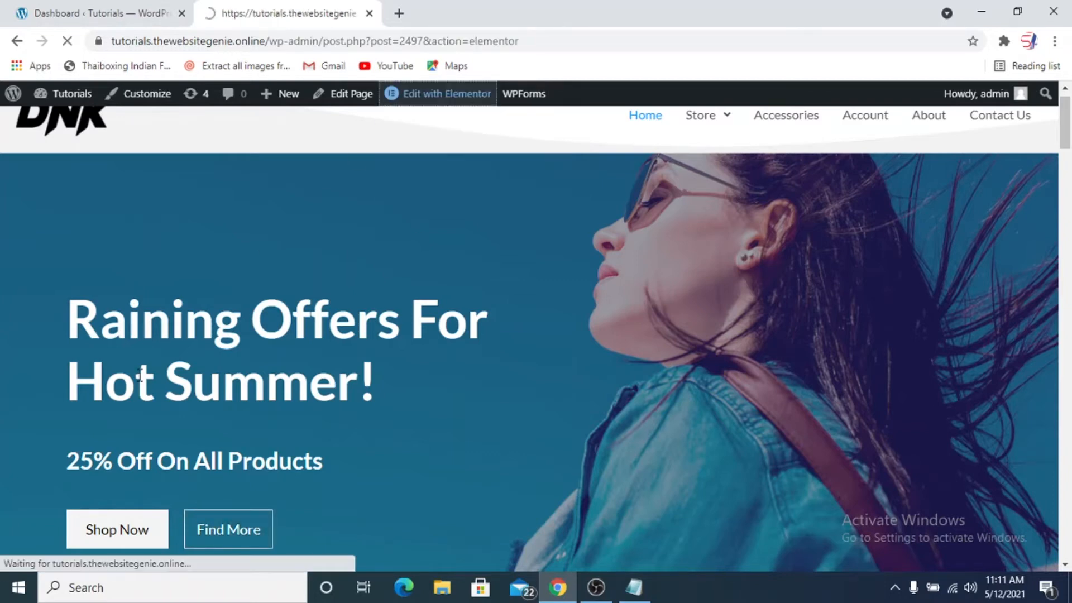
click(445, 94)
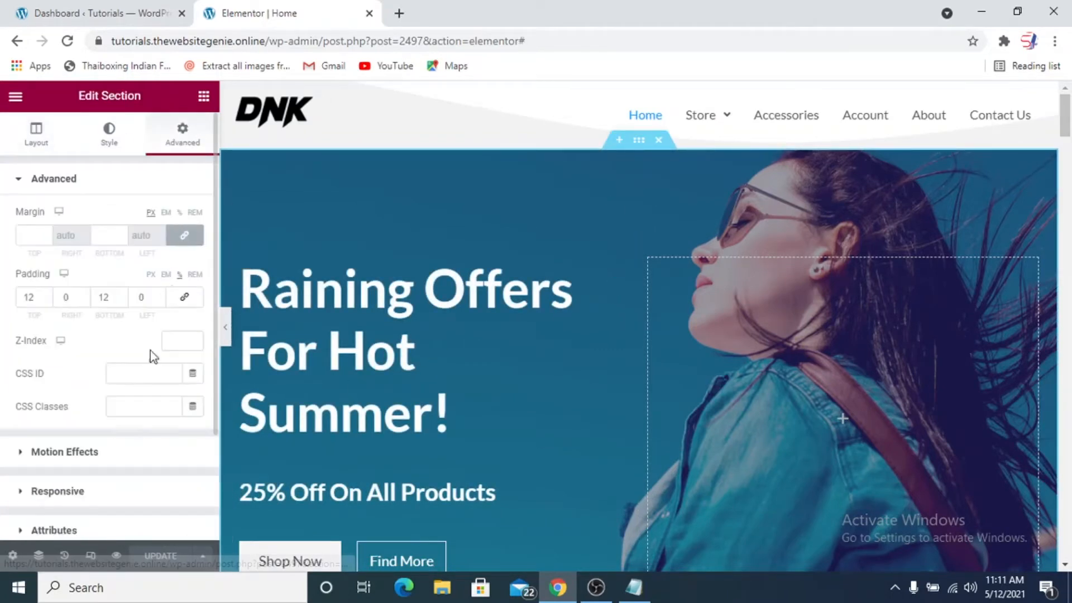
scroll(down, 3)
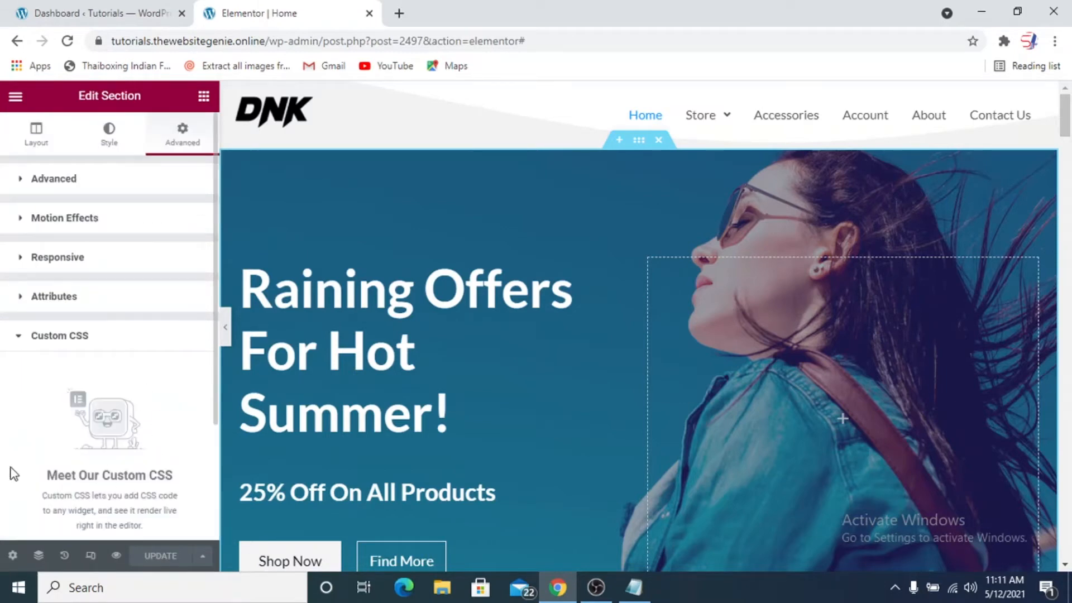
scroll(down, 3)
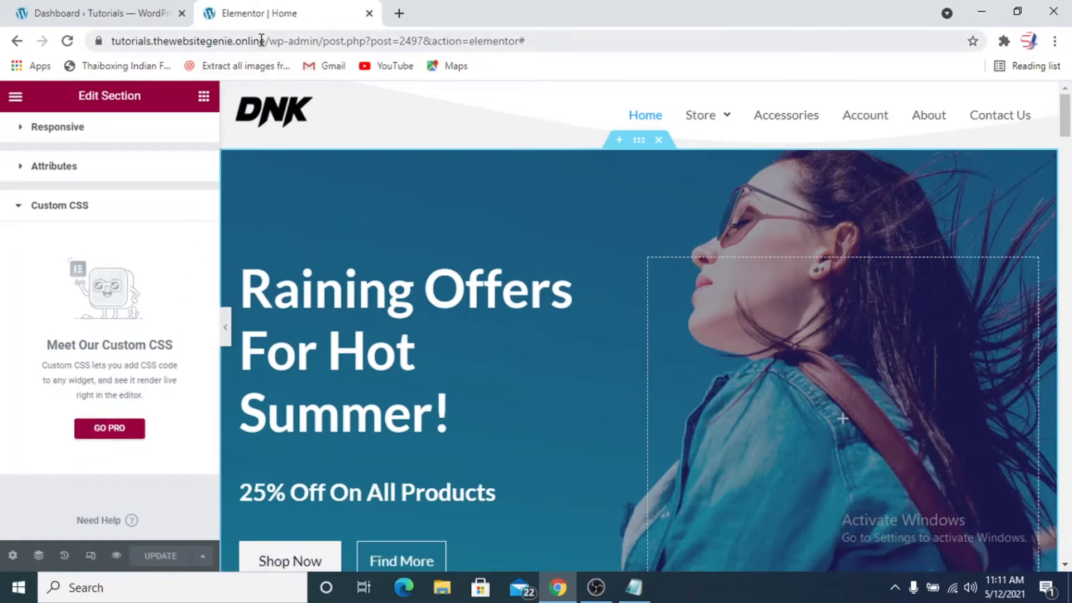
click(274, 41)
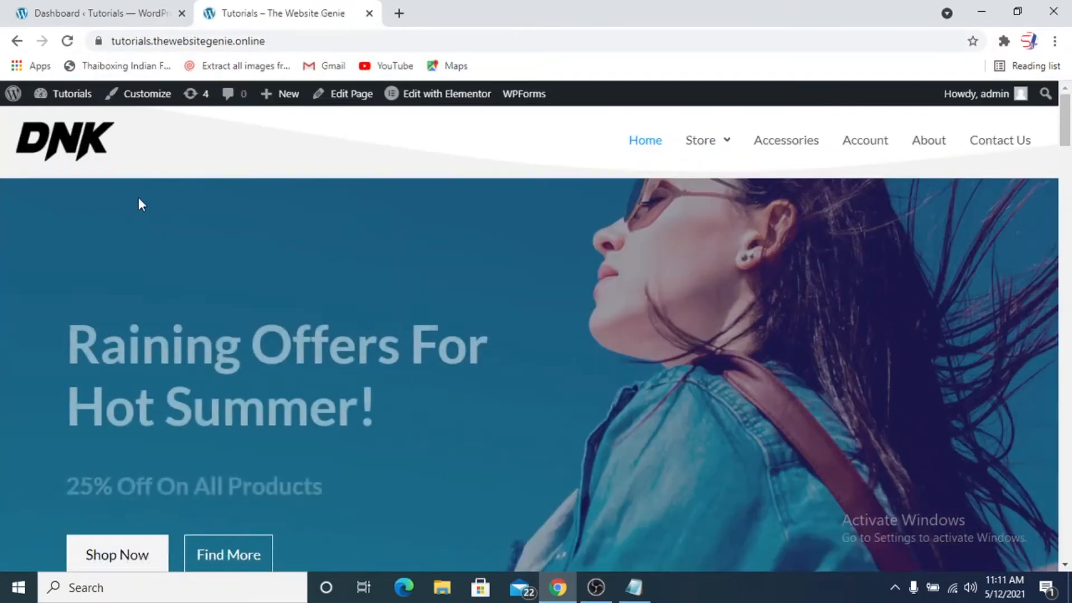
mouse_move(146, 94)
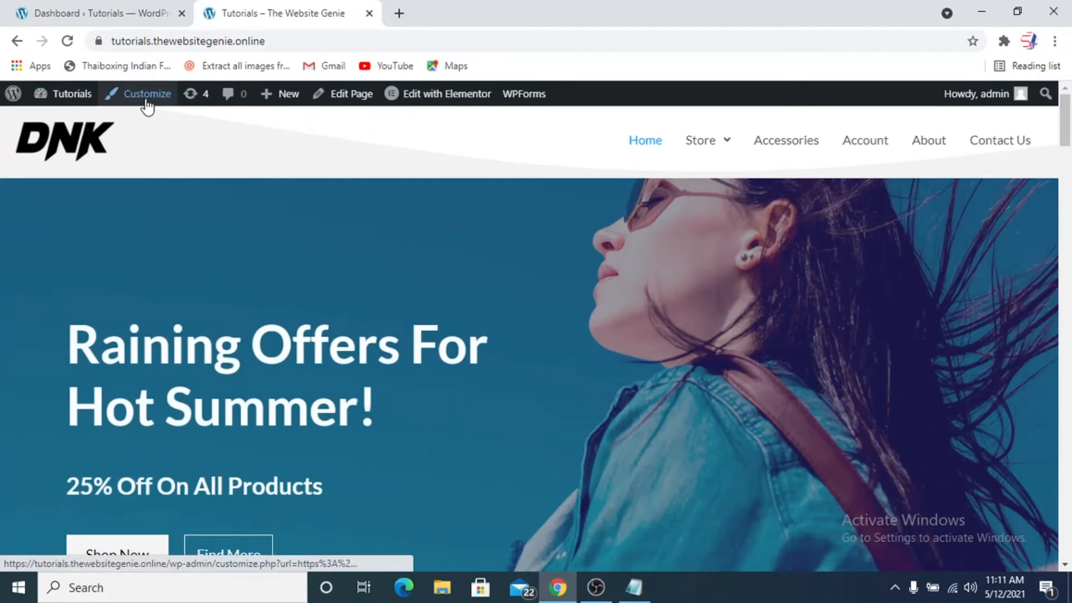
mouse_move(145, 93)
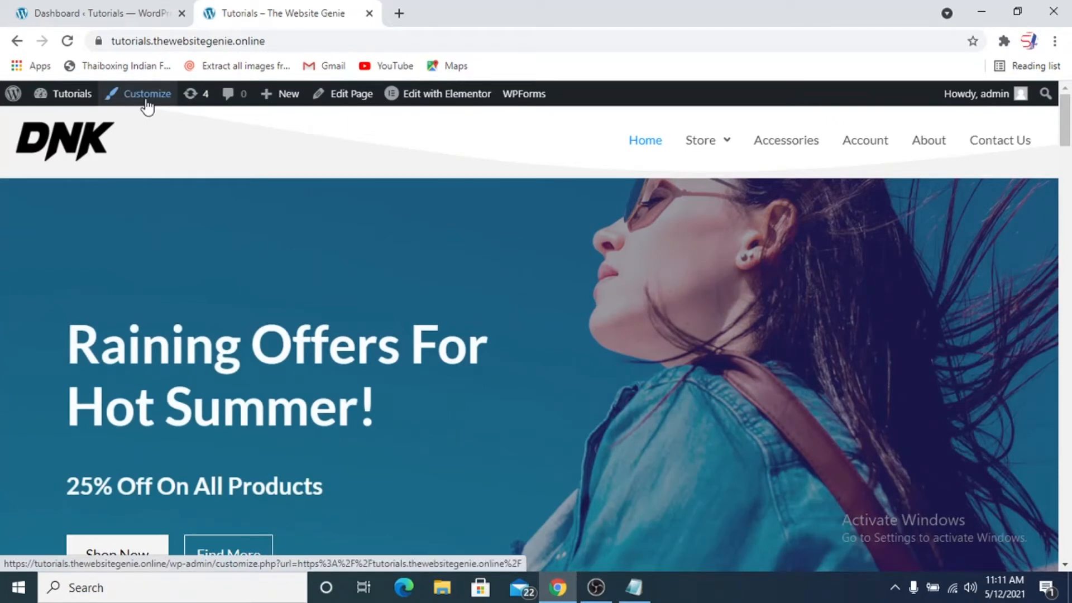
Launch the Astra theme Customizer from the admin toolbar's Customize link
click(144, 94)
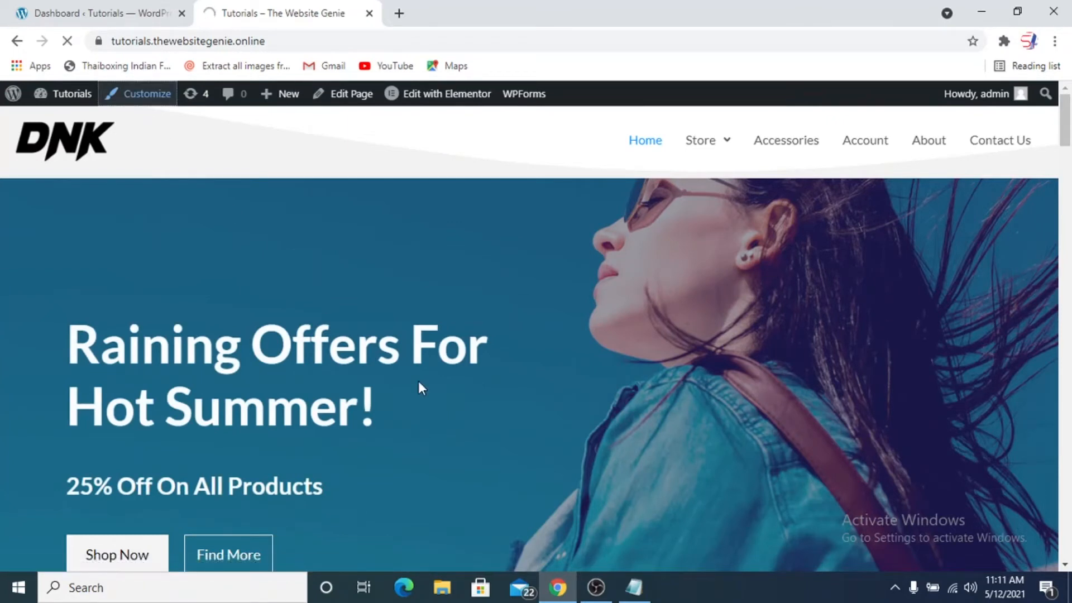
click(145, 94)
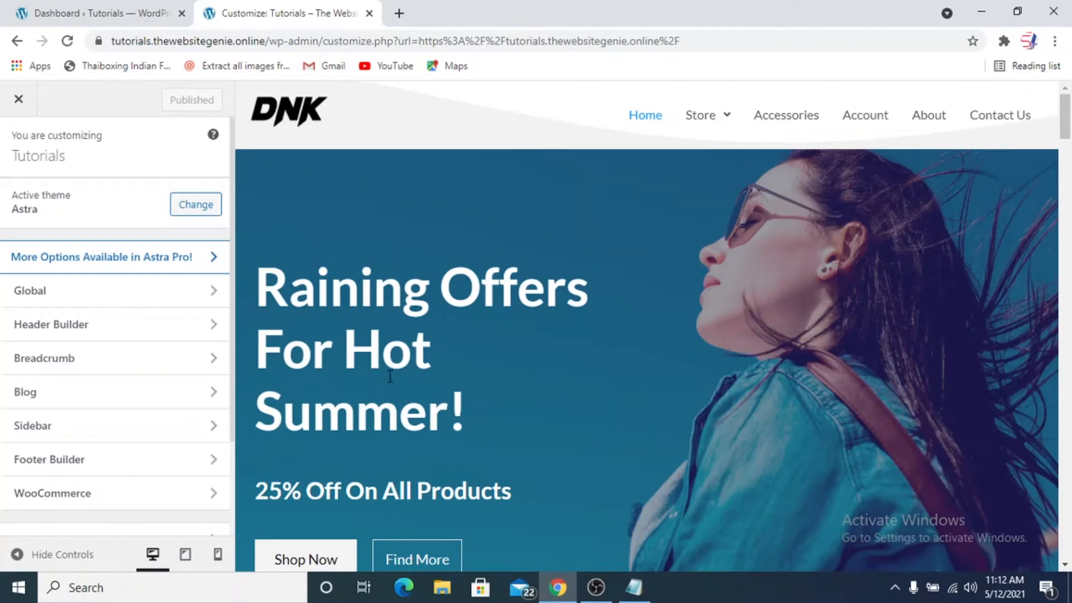
Scroll the Customizer sidebar down to Additional CSS
scroll(down, 3)
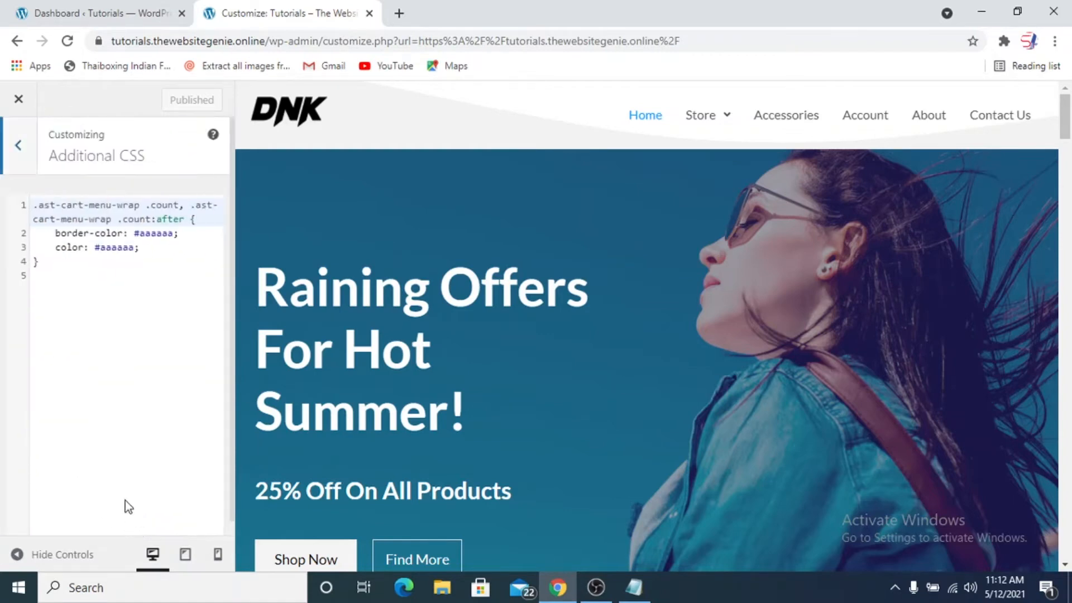
mouse_move(112, 375)
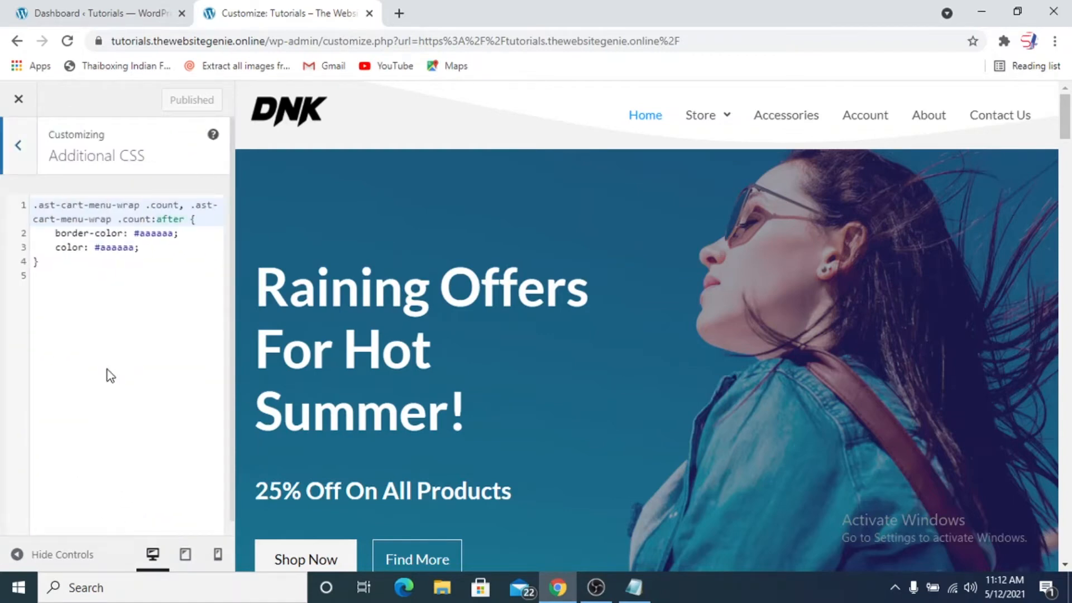
mouse_move(119, 380)
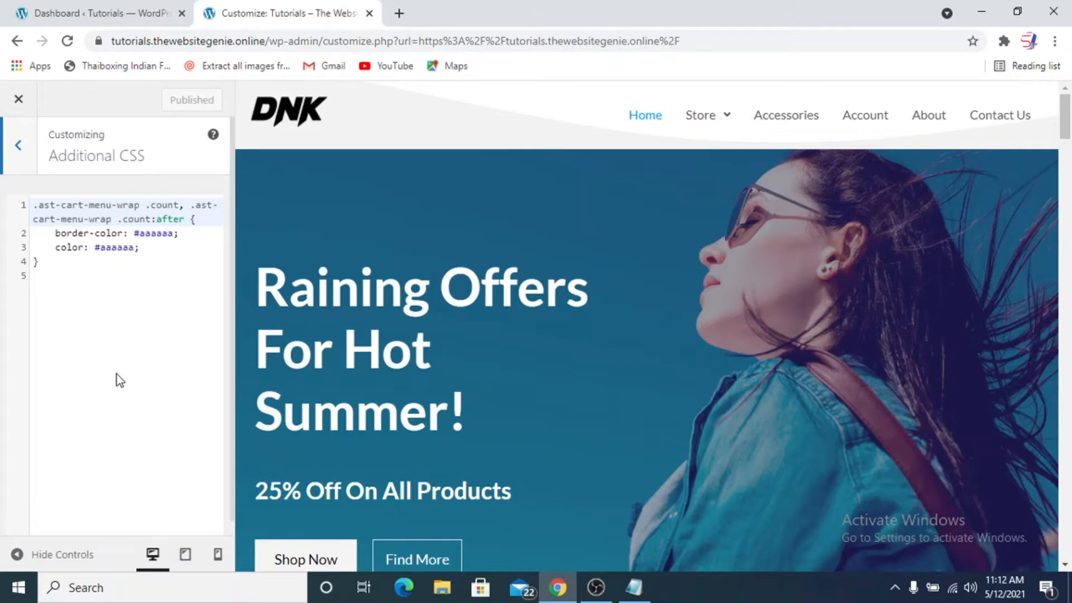
mouse_move(634, 587)
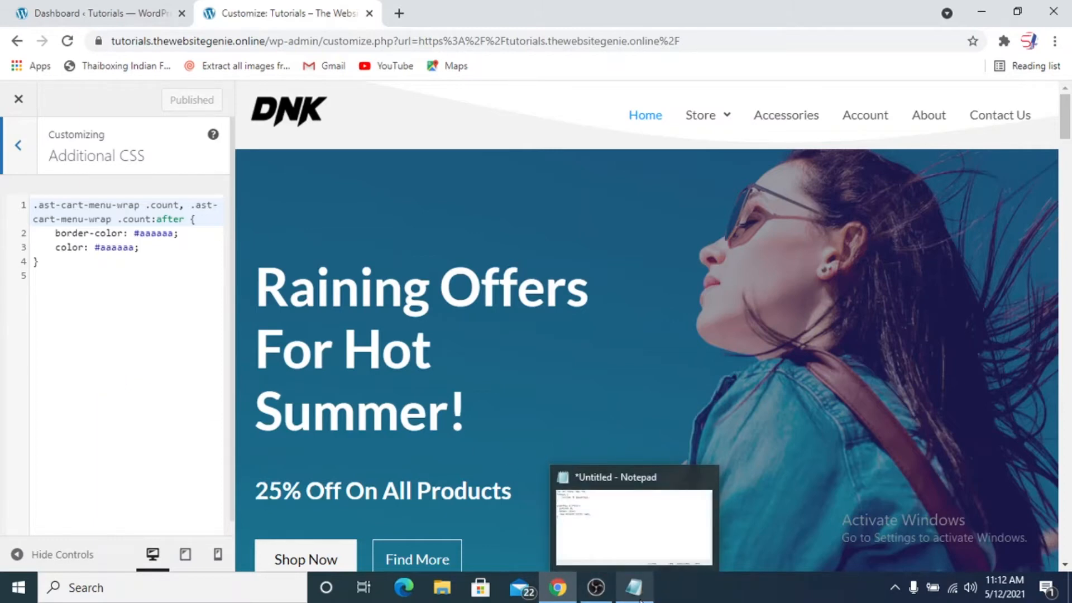
Paste the a:active, a:focus outline and border removal rule below the cart-count CSS
click(632, 513)
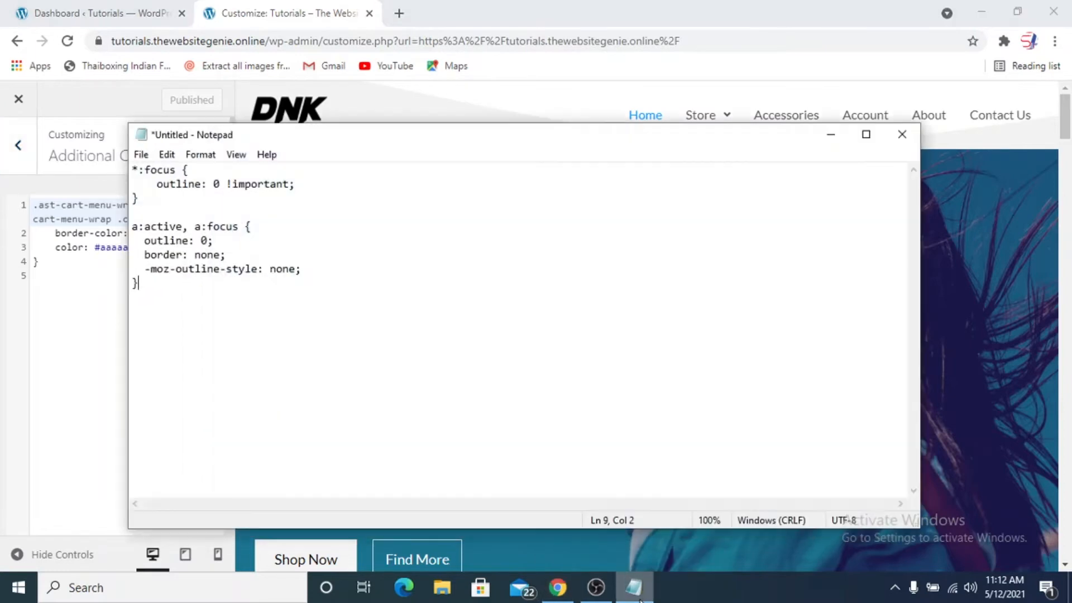
mouse_move(132, 231)
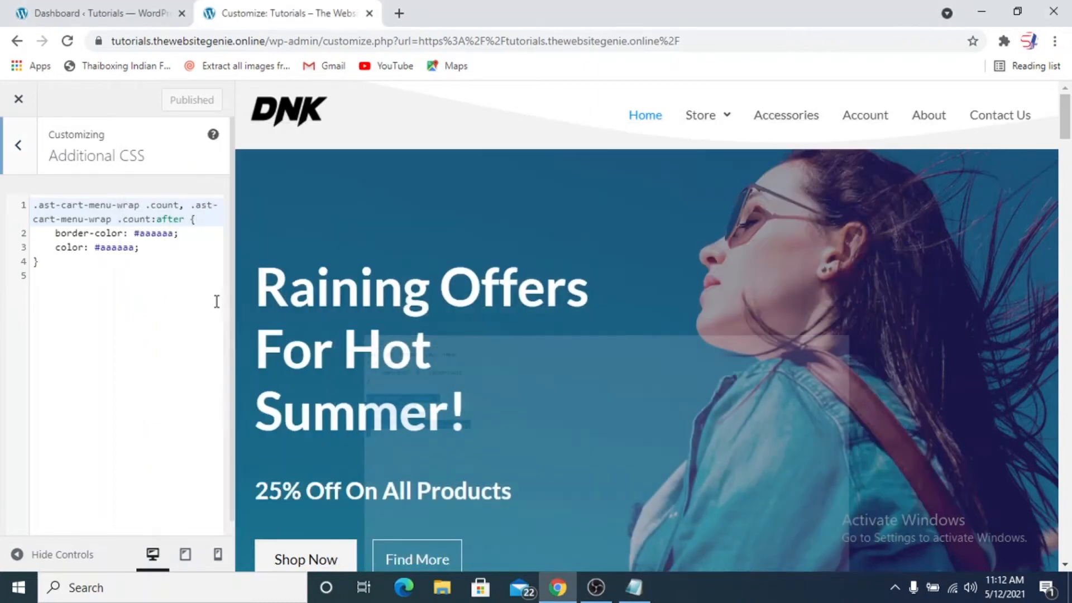
click(38, 261)
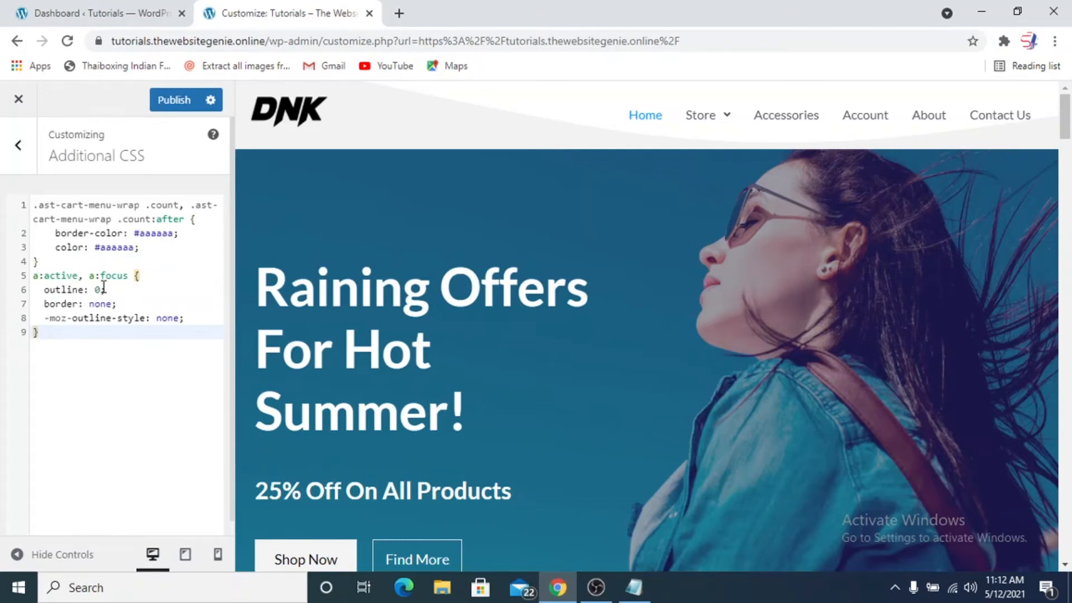
mouse_move(154, 284)
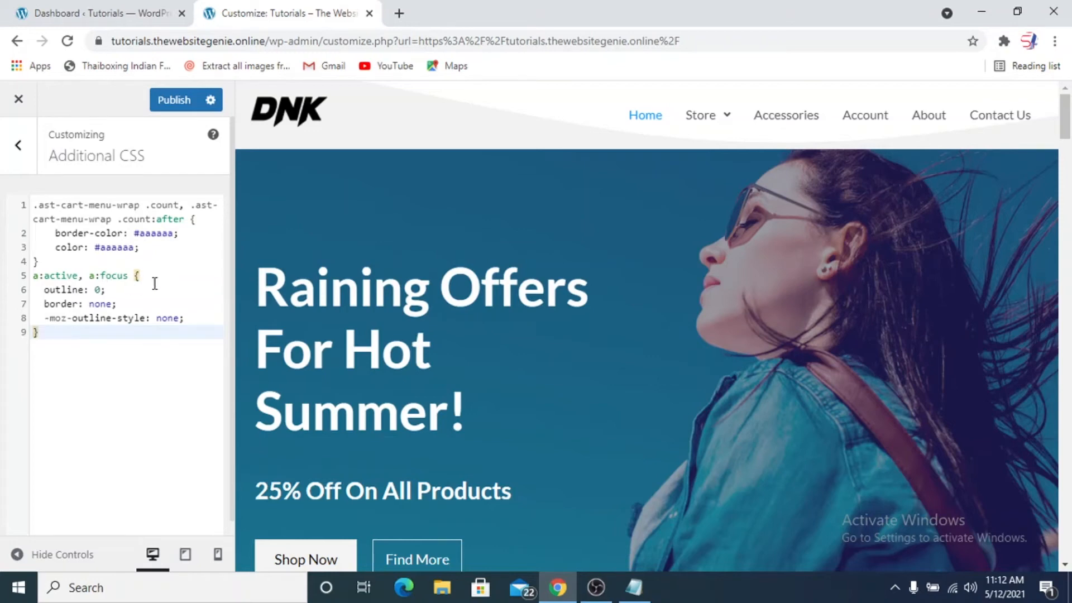
mouse_move(122, 308)
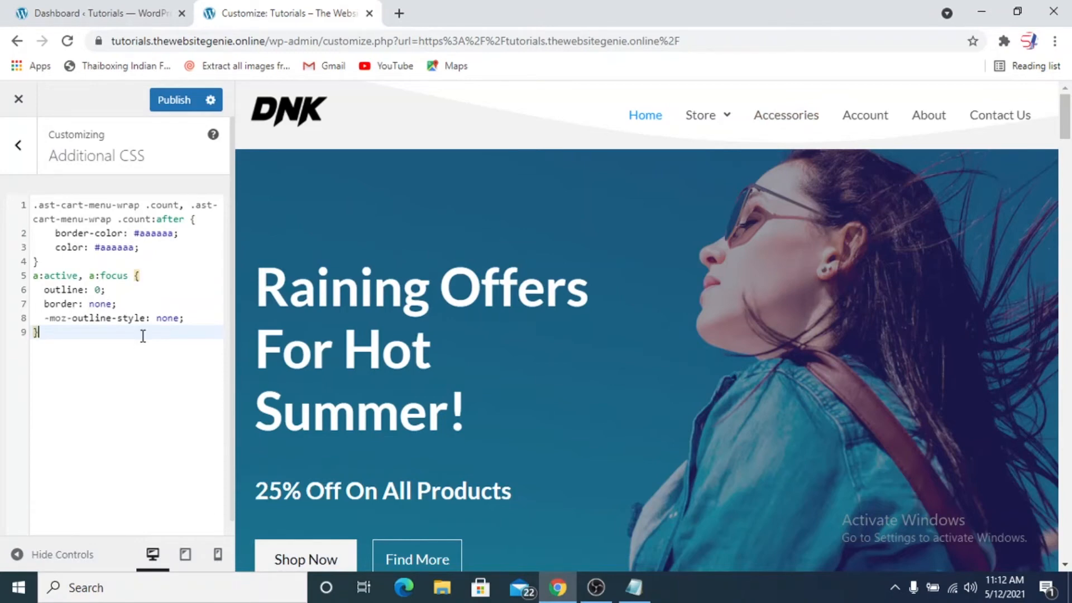
mouse_move(184, 332)
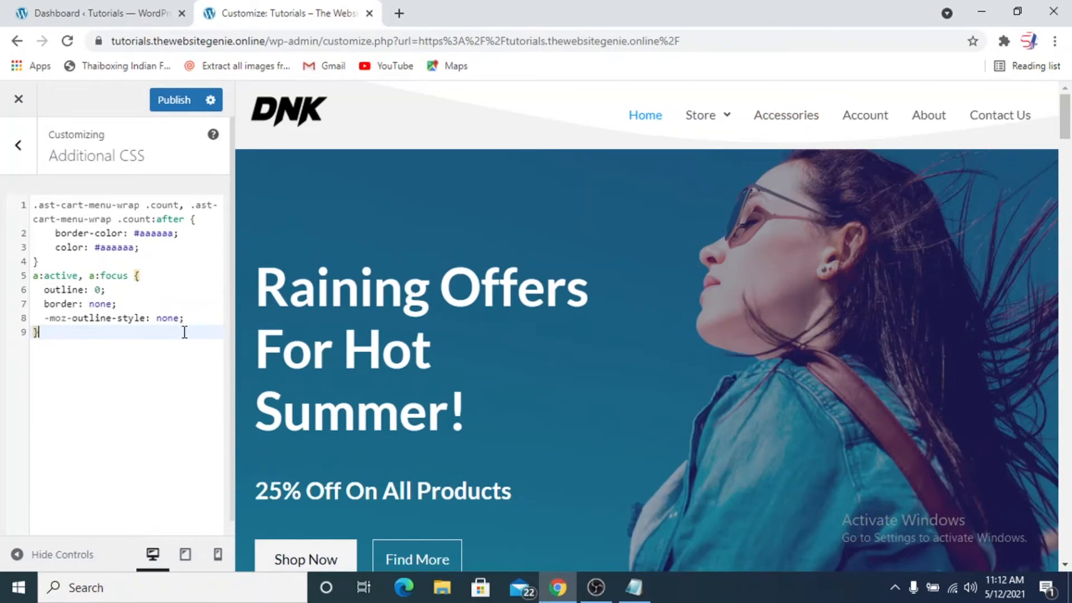
mouse_move(786, 115)
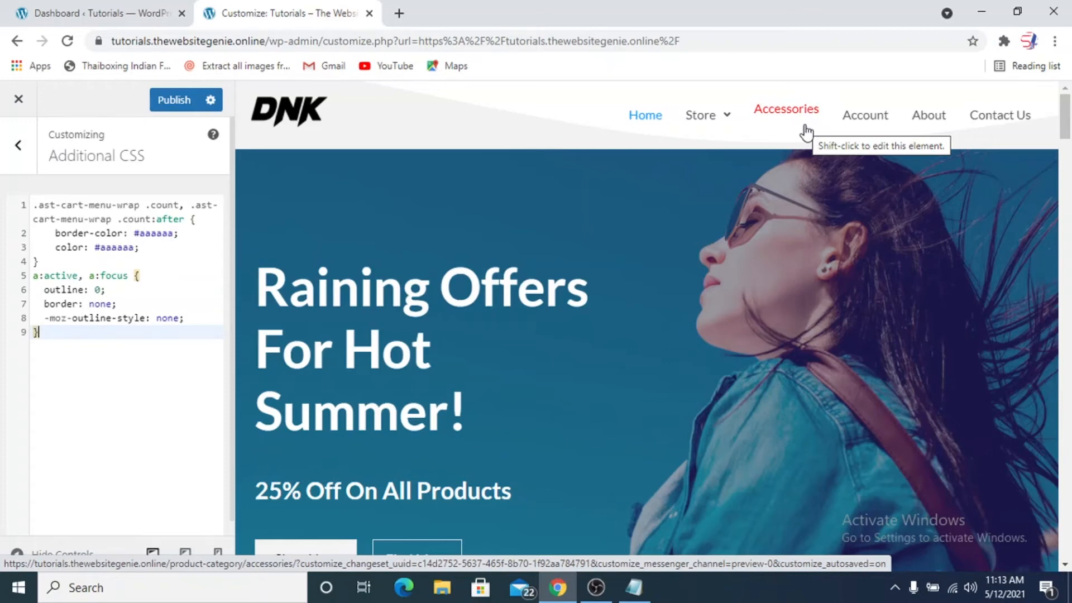
mouse_move(194, 84)
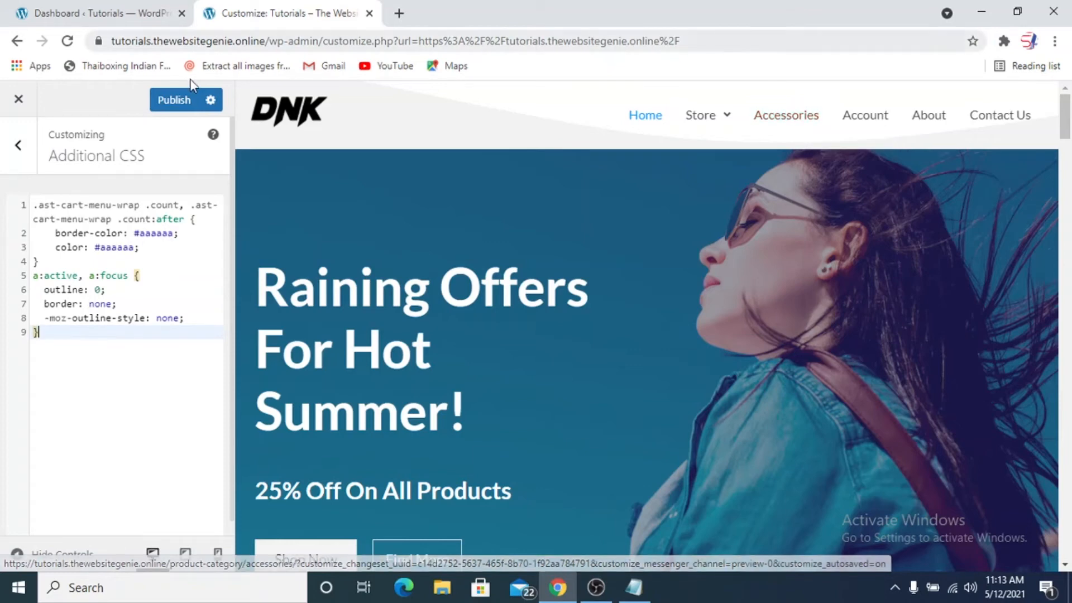
Publish the Additional CSS focus rule and close the Customizer
click(173, 100)
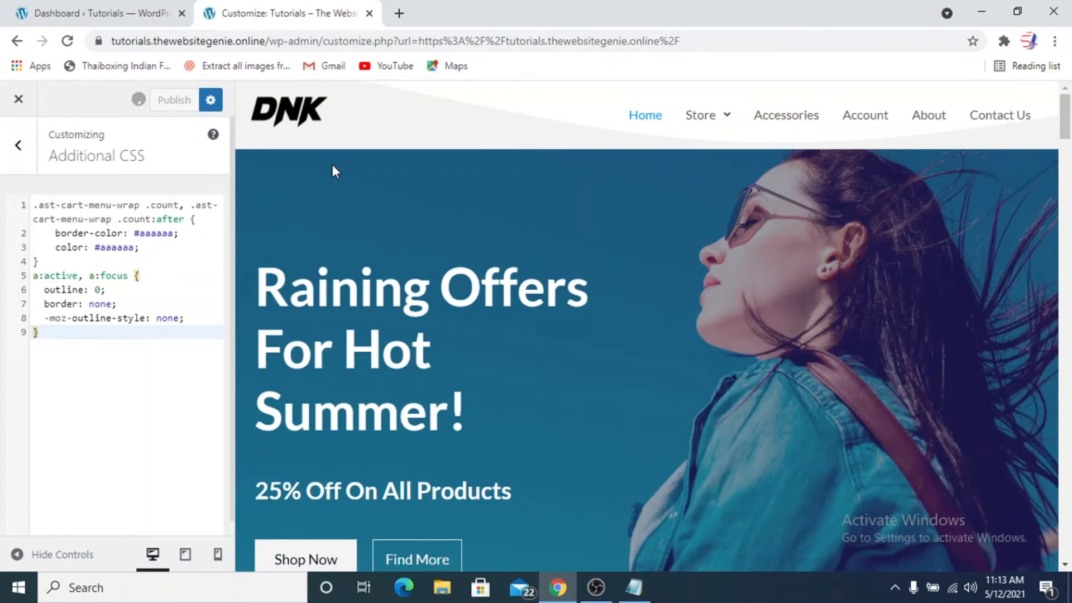
click(174, 100)
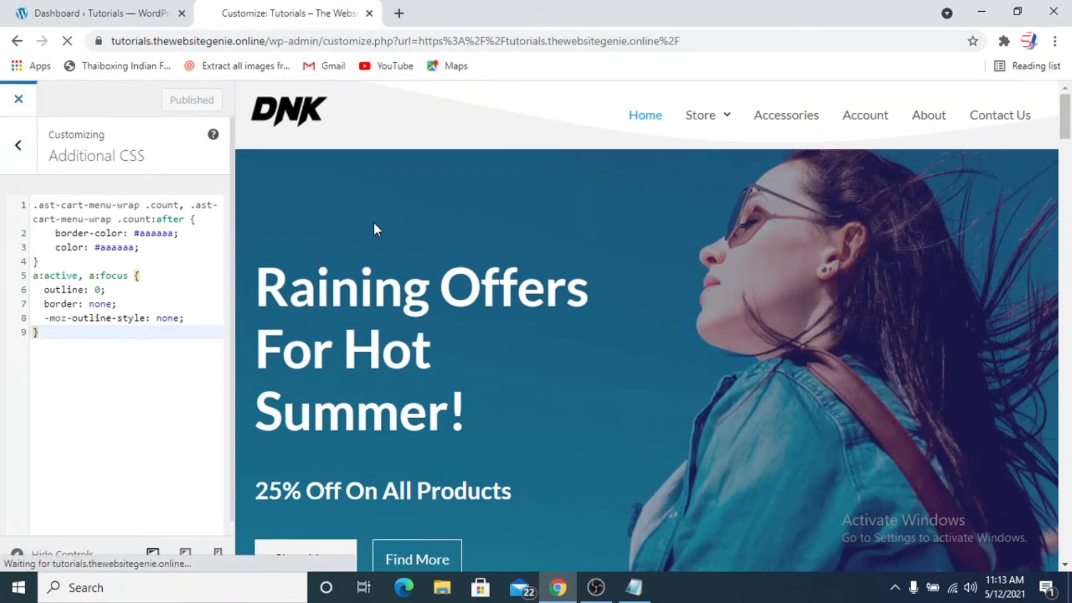
mouse_move(407, 275)
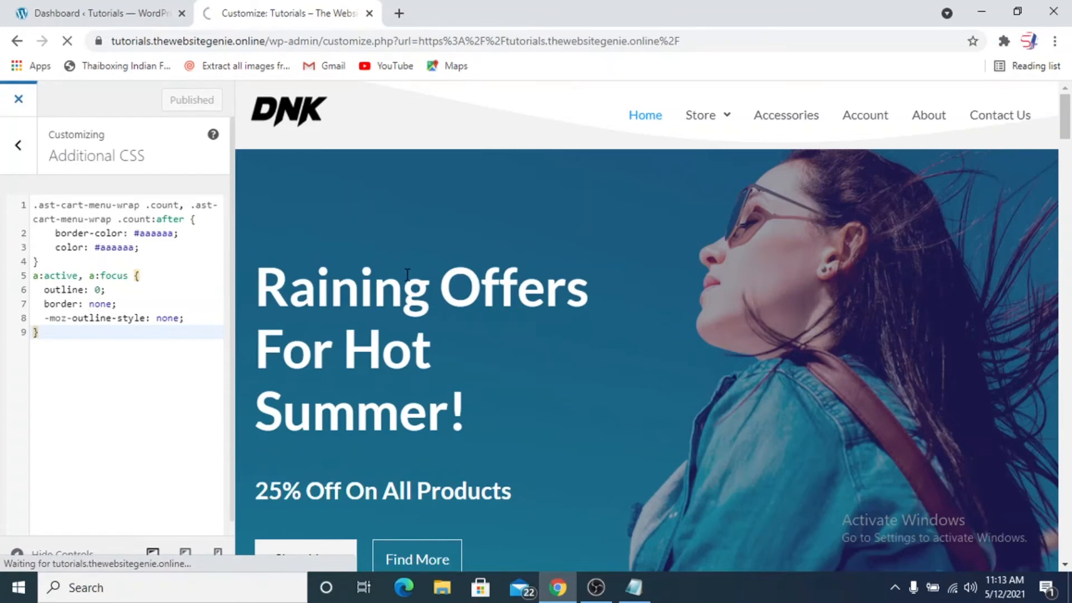
click(19, 100)
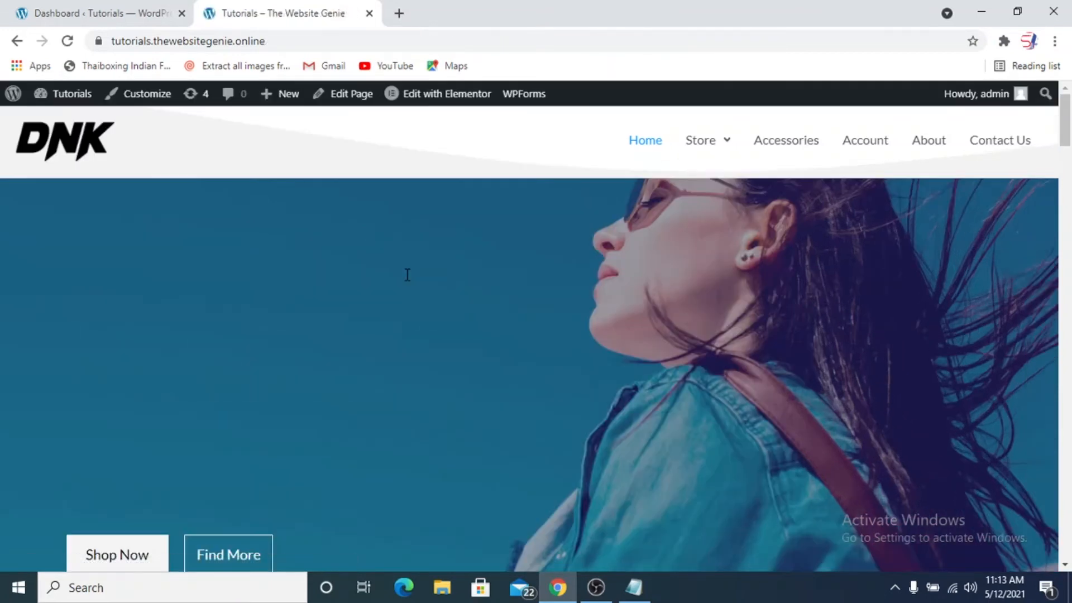
Check the Accessories and My Account pages for focus outlines, then go home
click(786, 140)
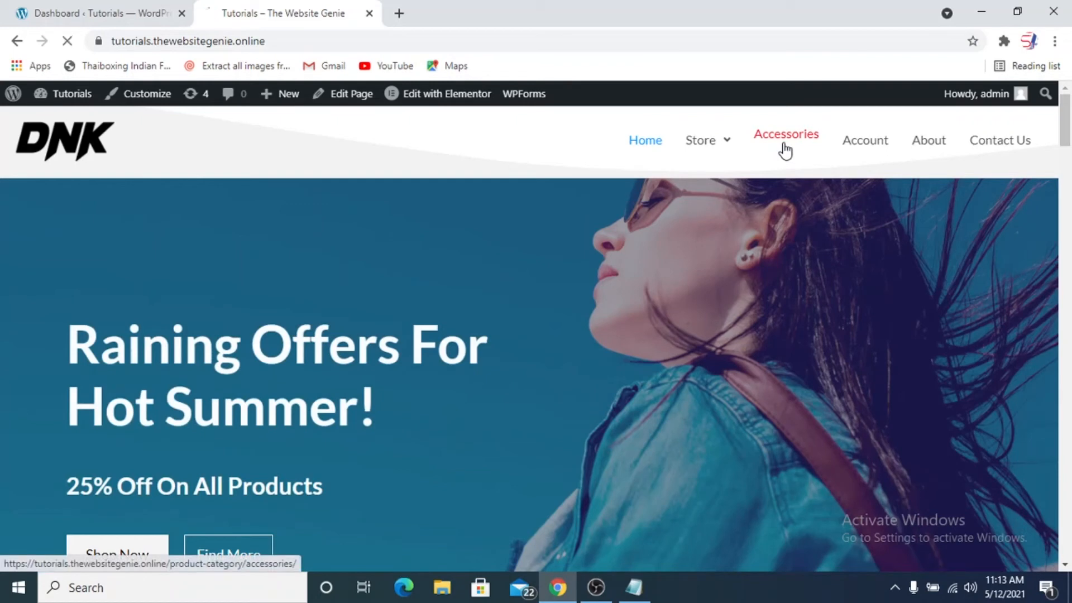
click(786, 140)
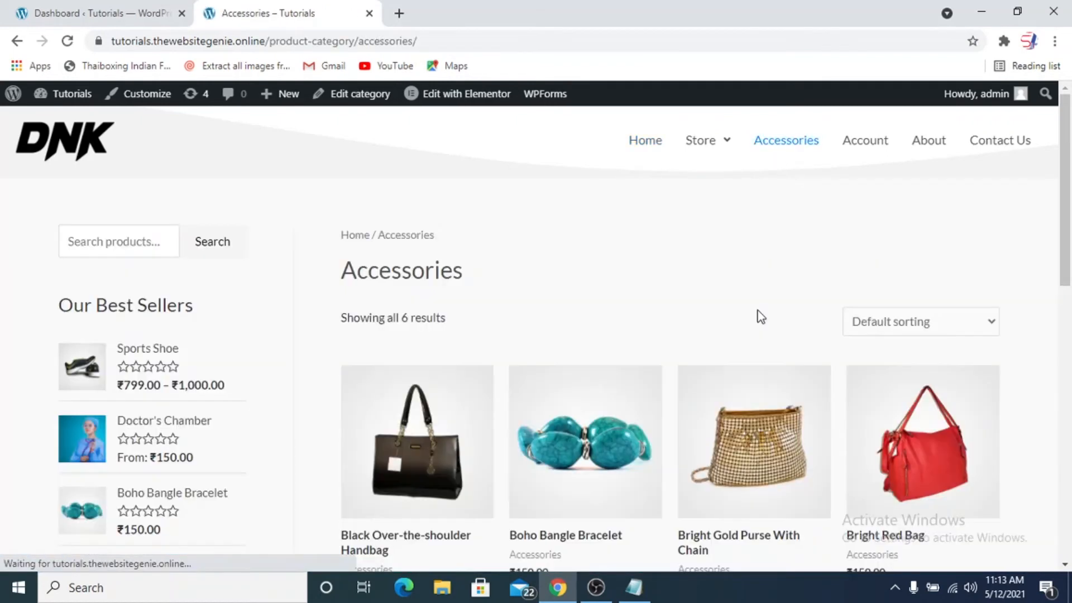
click(864, 140)
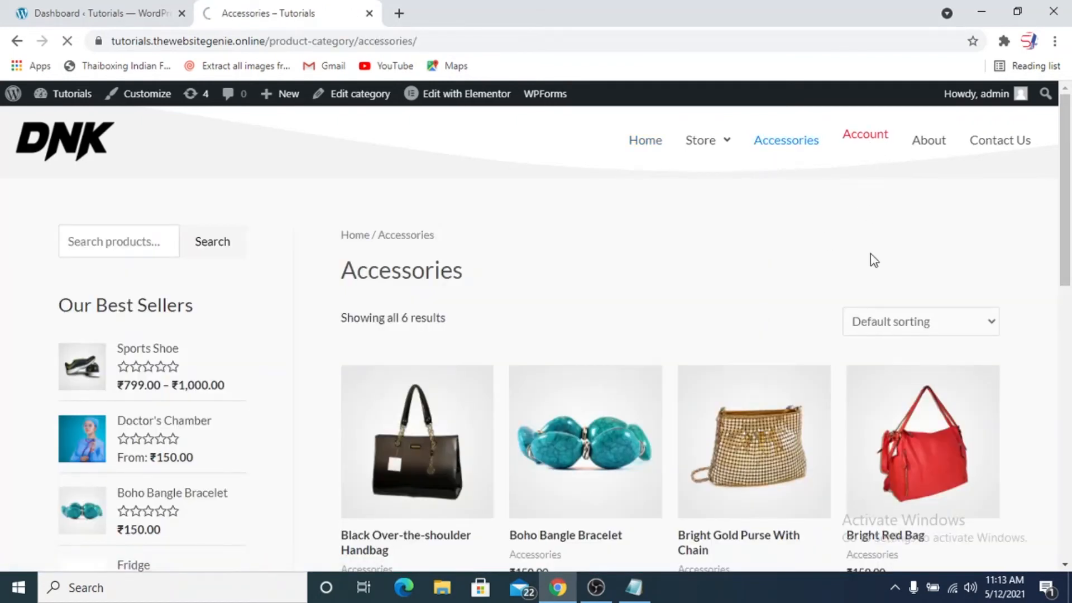
click(864, 140)
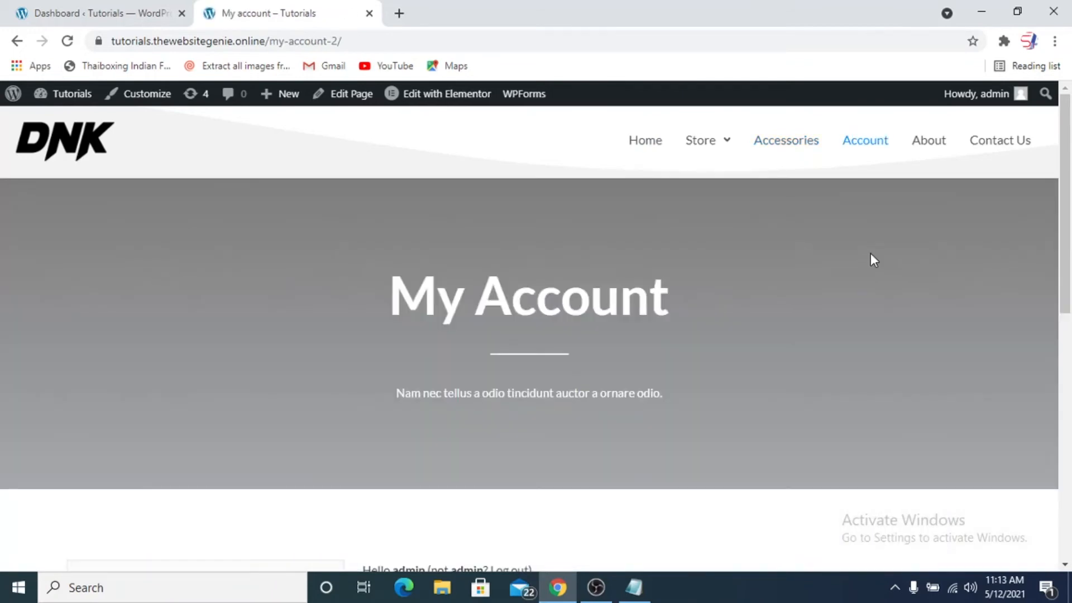
click(644, 140)
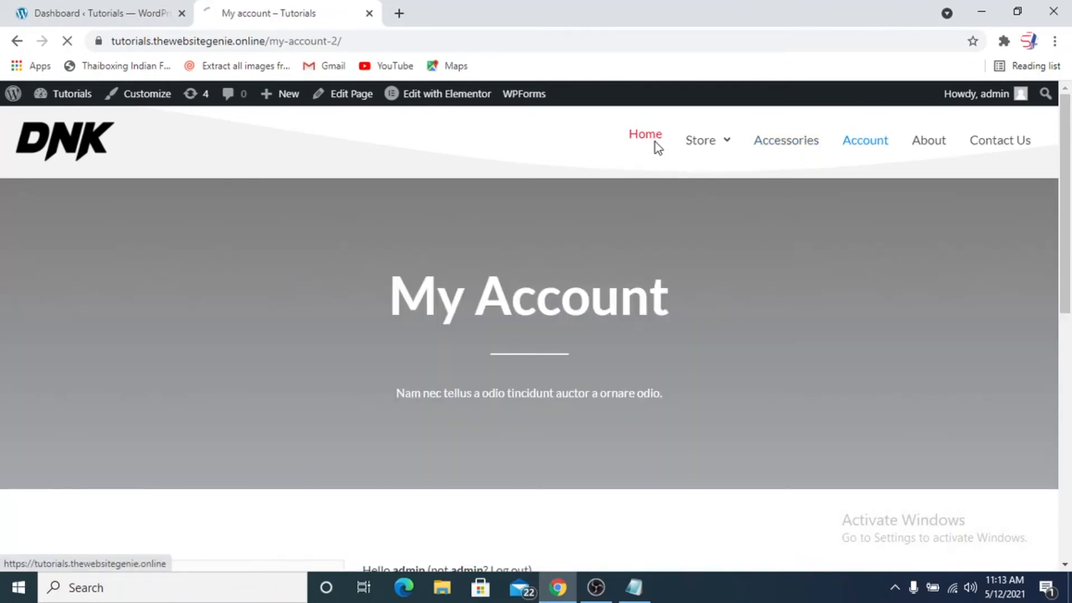
Check Contact Us and About Us, then test Find More on the home page
click(644, 134)
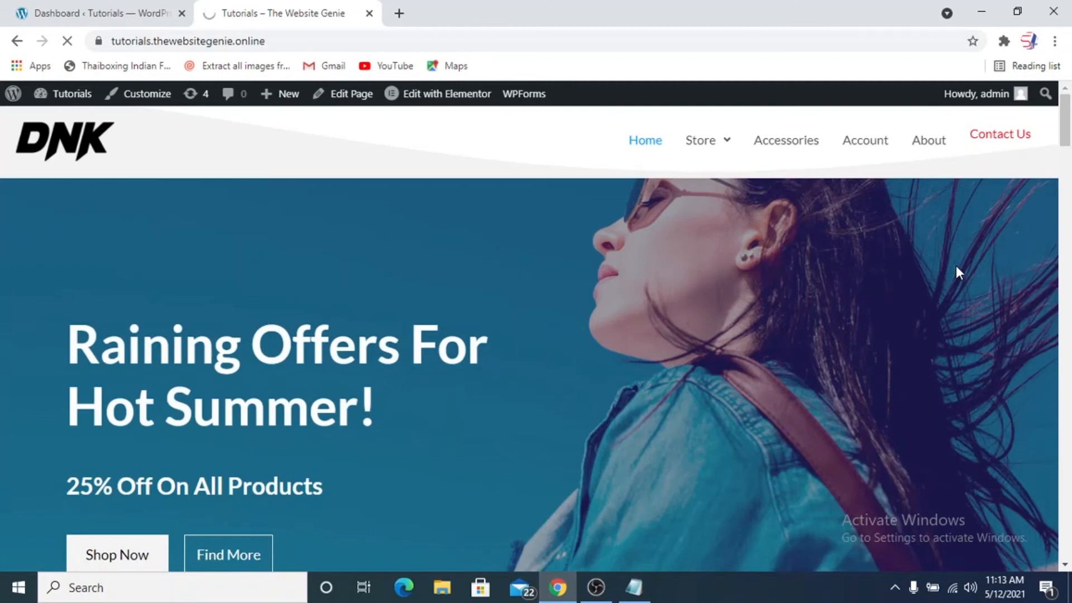
click(998, 134)
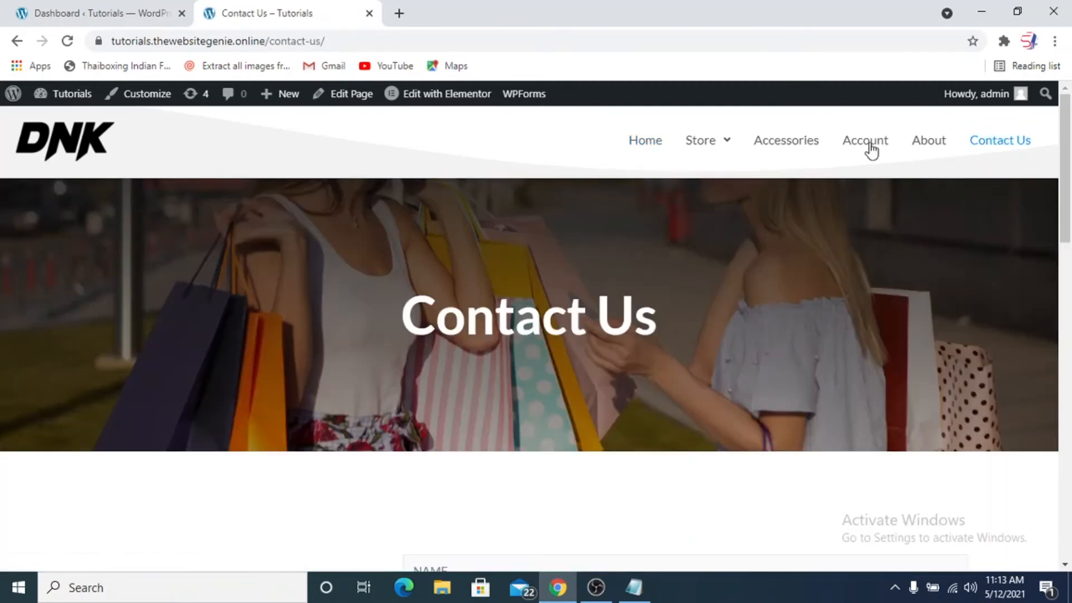
click(928, 140)
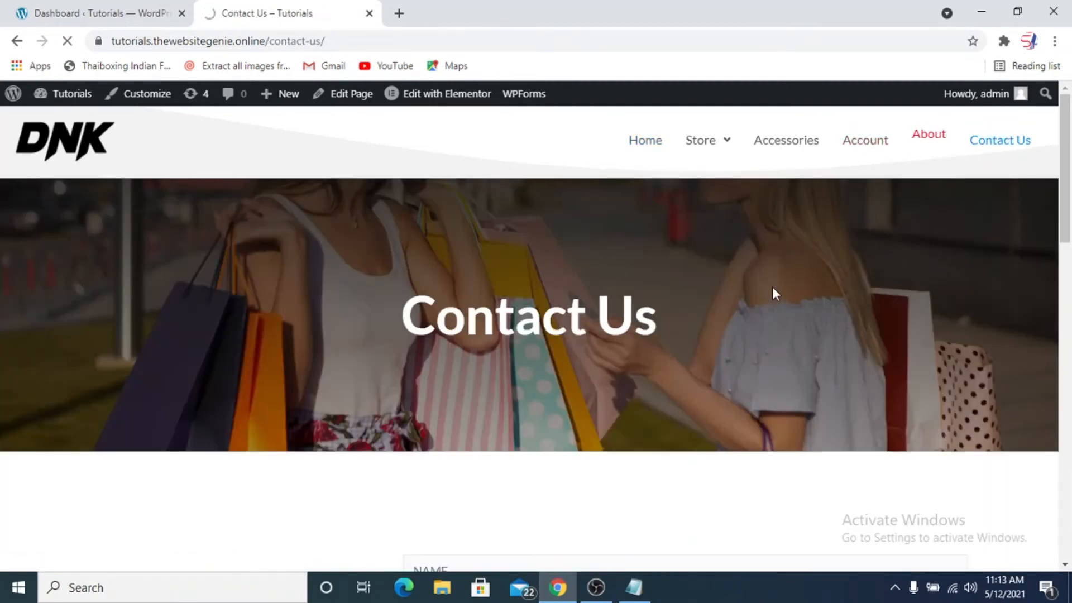
click(929, 140)
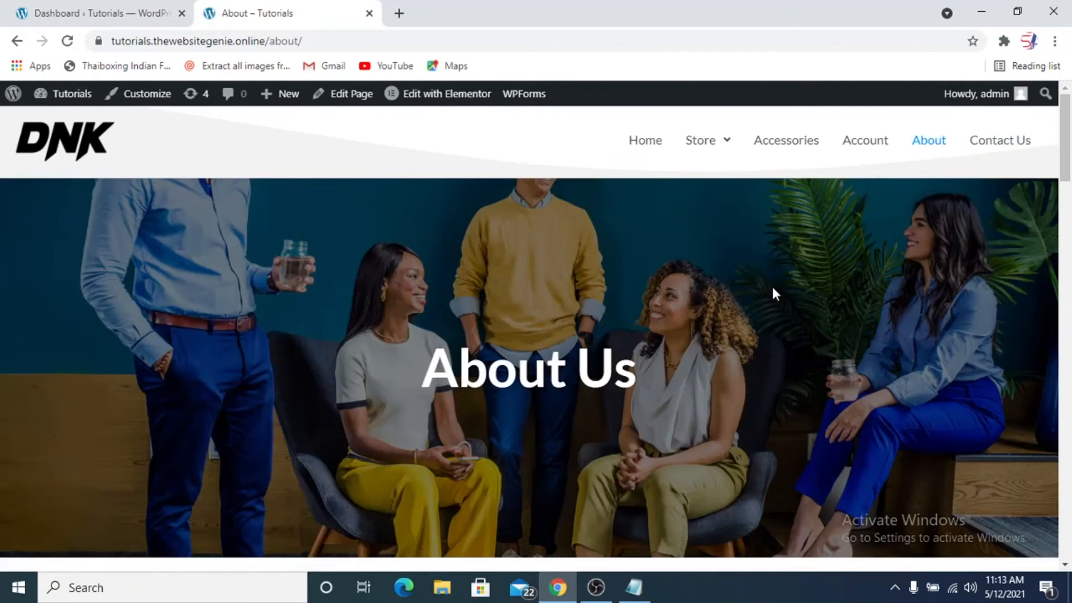
click(643, 140)
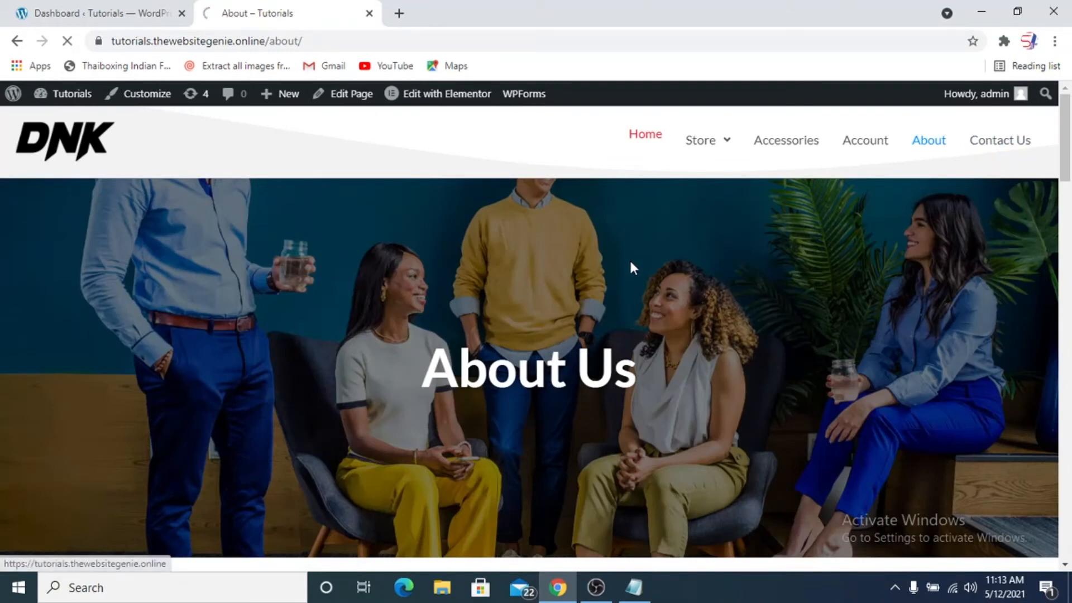
click(643, 140)
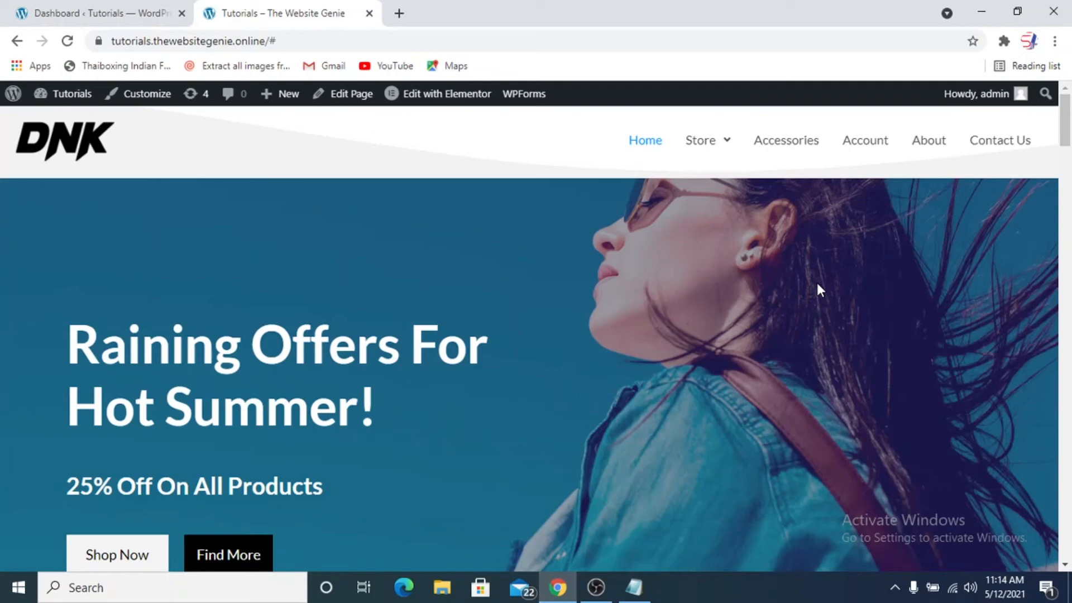
scroll(down, 3)
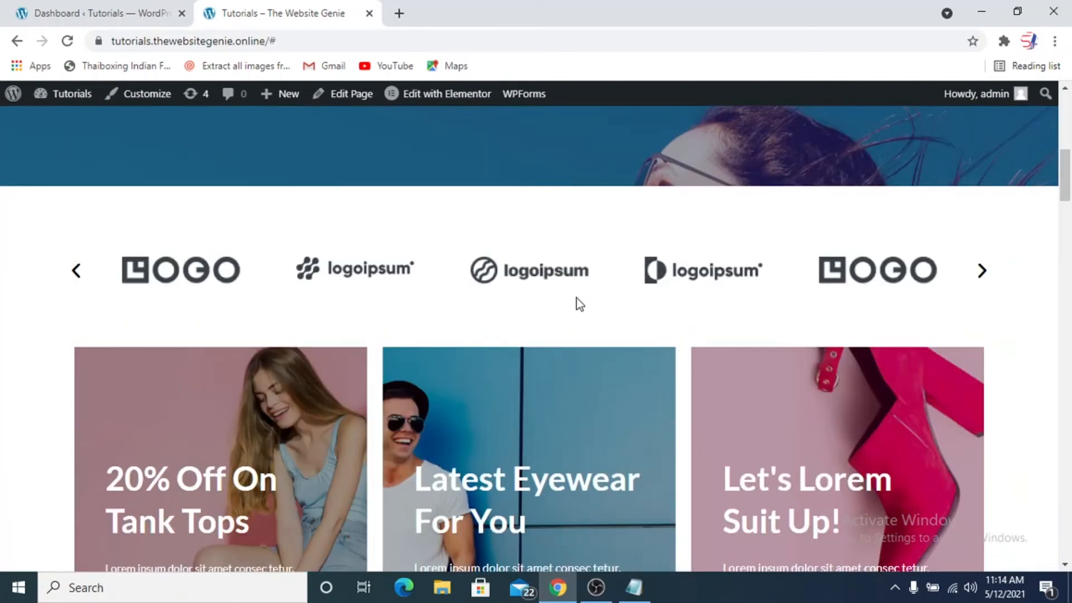
scroll(down, 3)
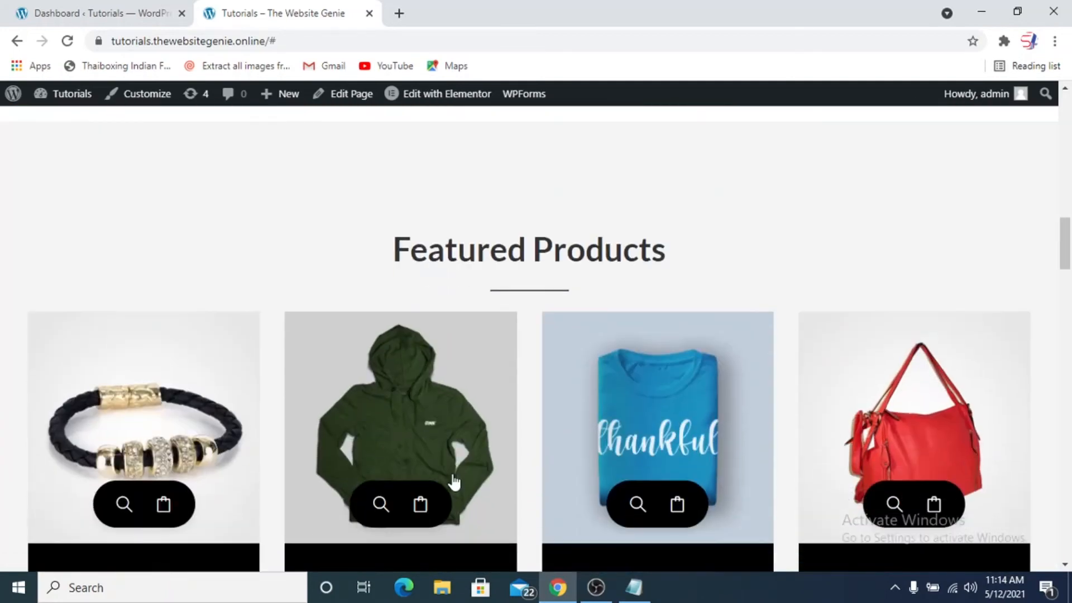
scroll(up, 3)
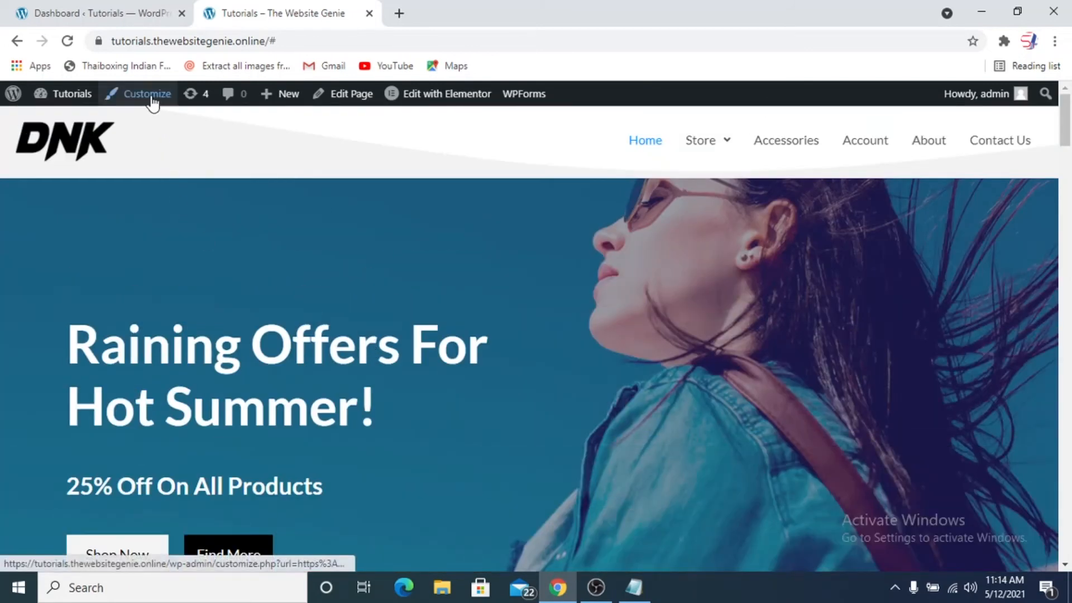
Add a *:focus rule with outline 0 !important to Additional CSS and publish it
click(144, 94)
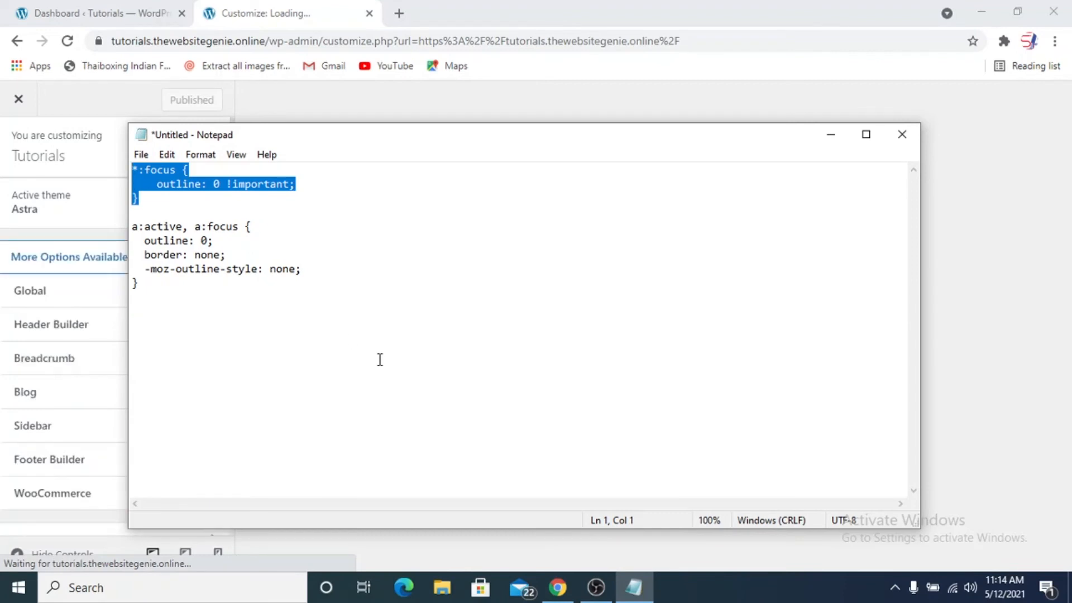
mouse_move(815, 169)
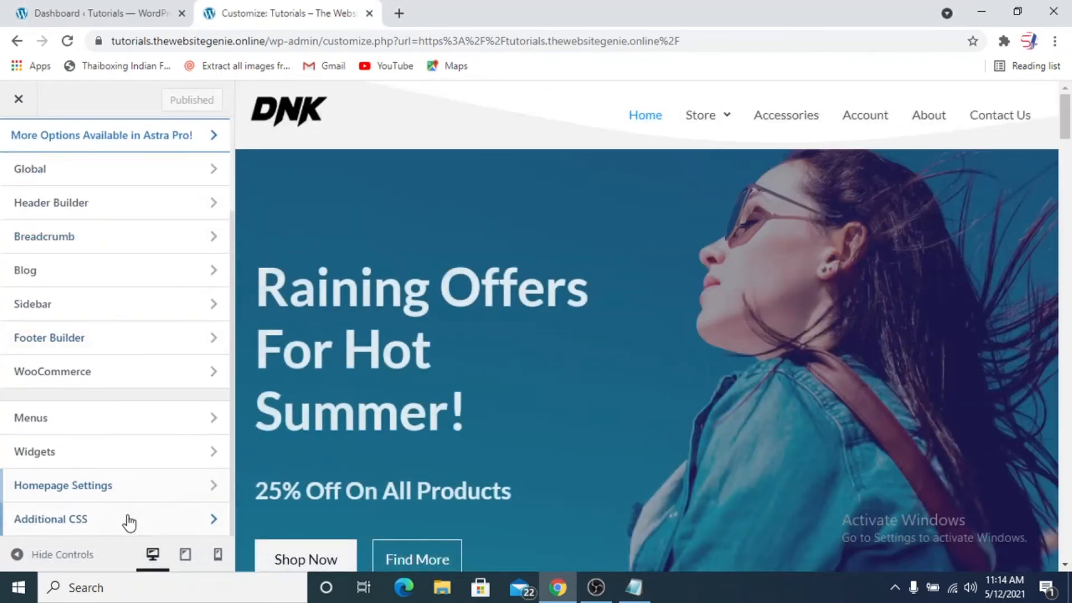
click(51, 519)
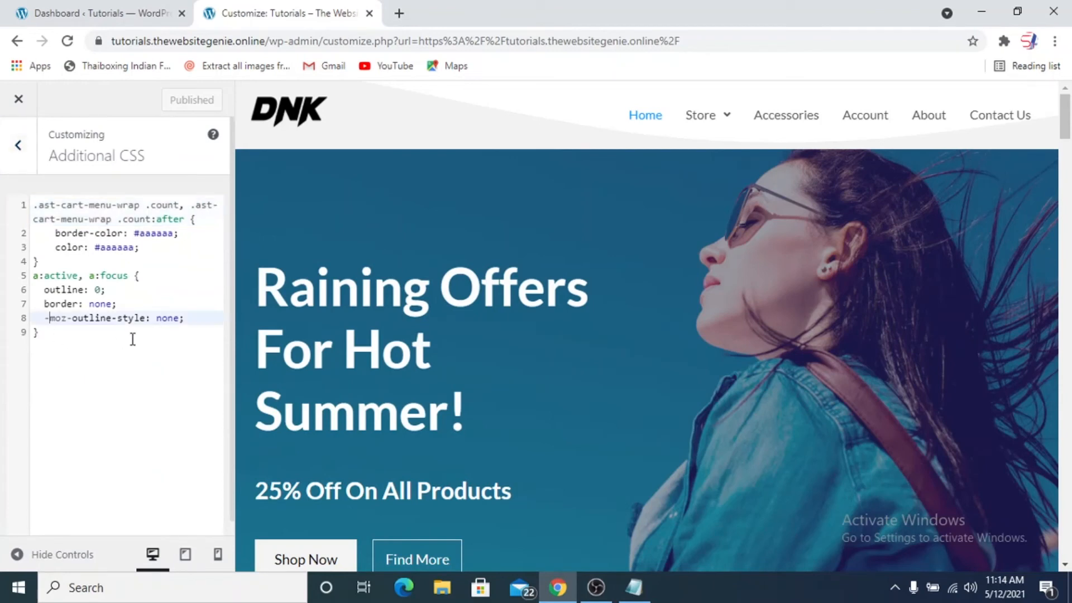
key(enter)
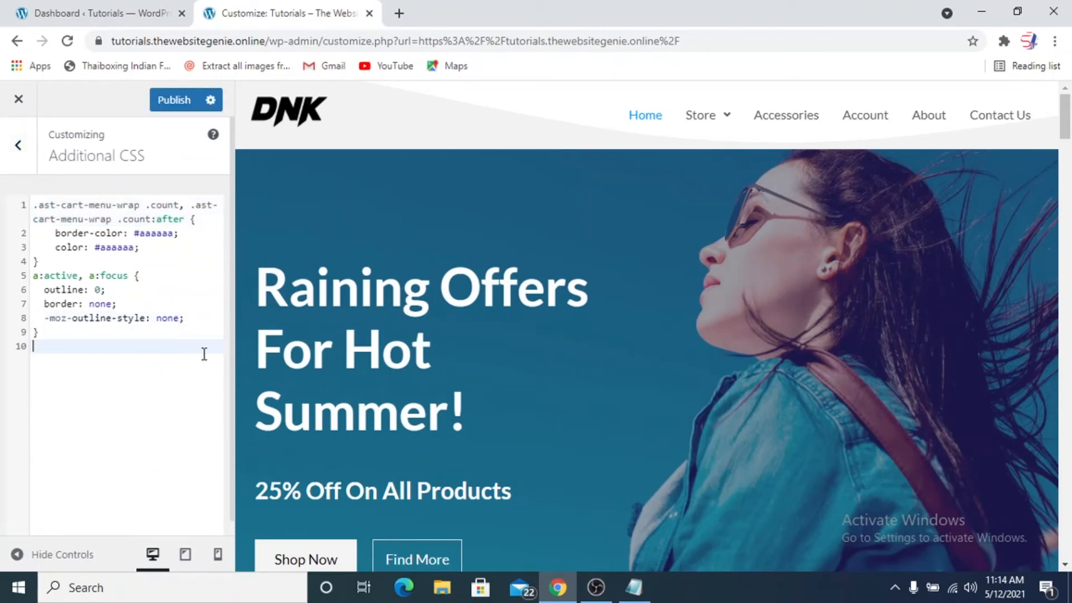
text(*:focus {)
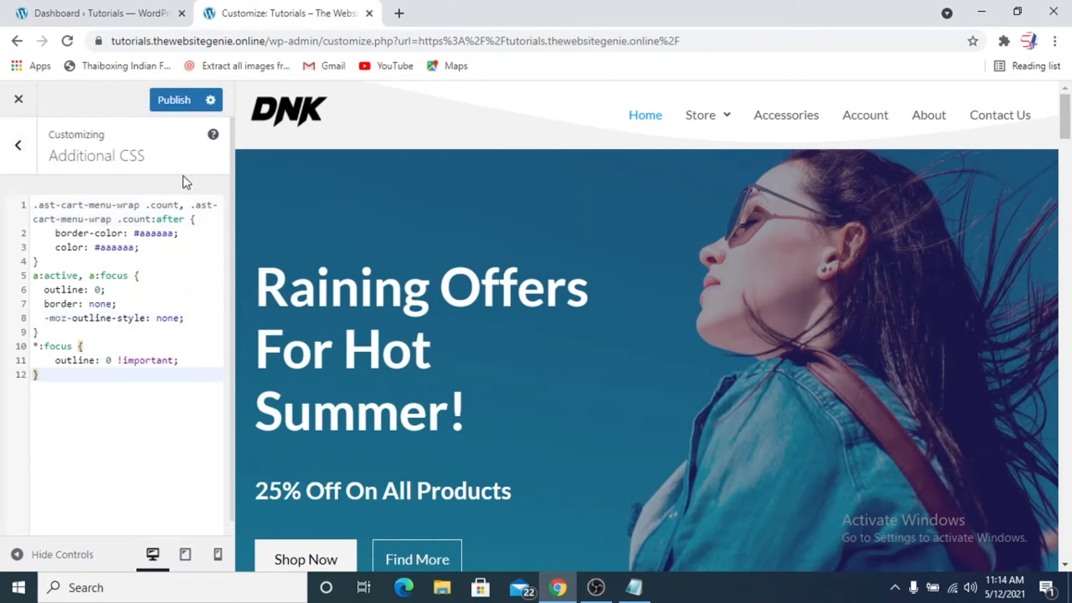
click(173, 100)
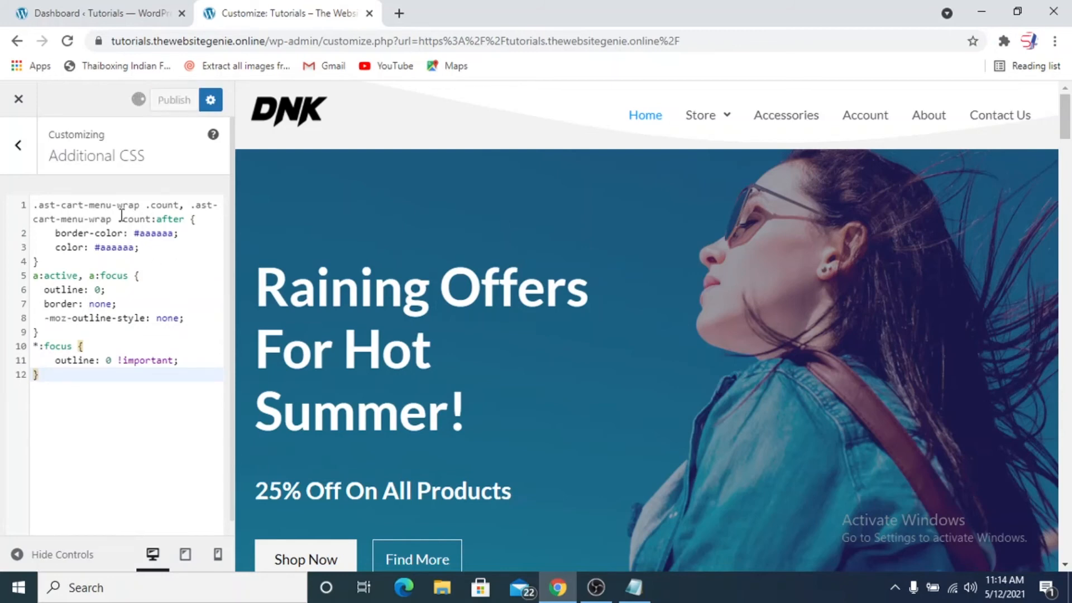
click(173, 100)
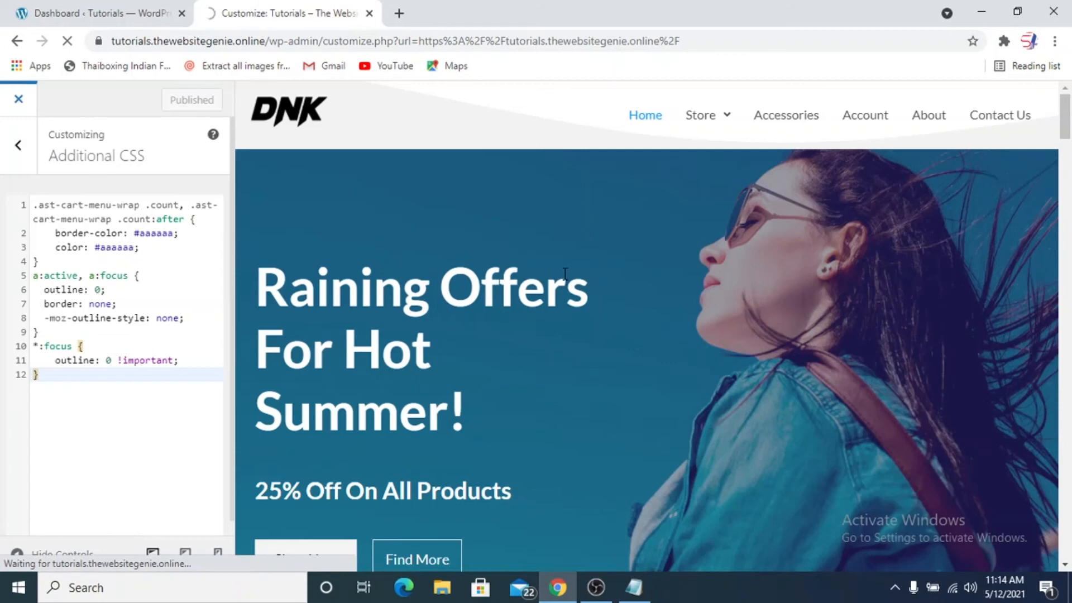
click(18, 100)
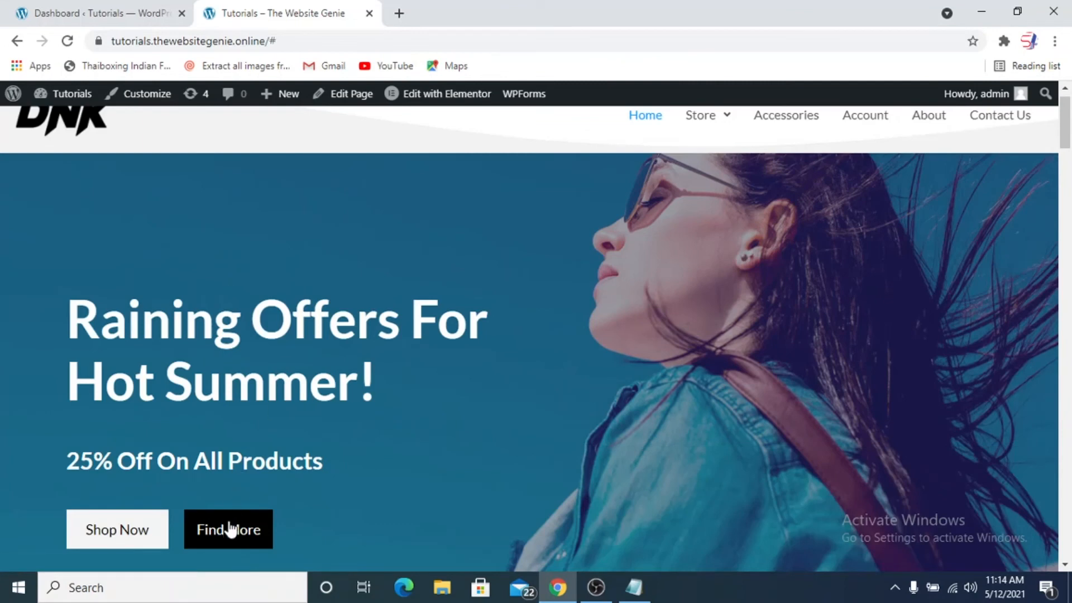
mouse_move(296, 508)
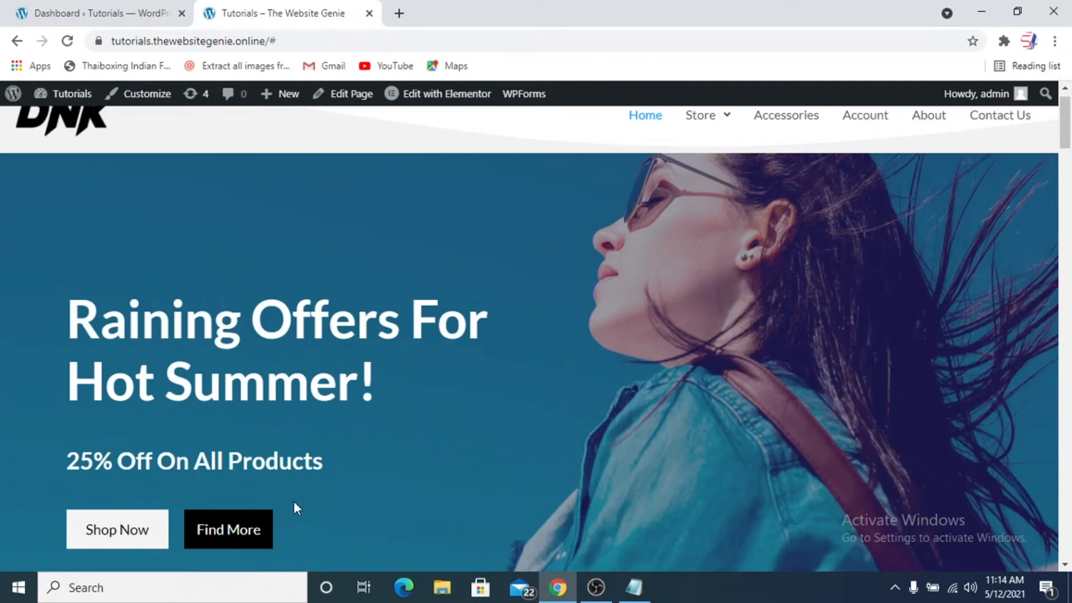
mouse_move(580, 433)
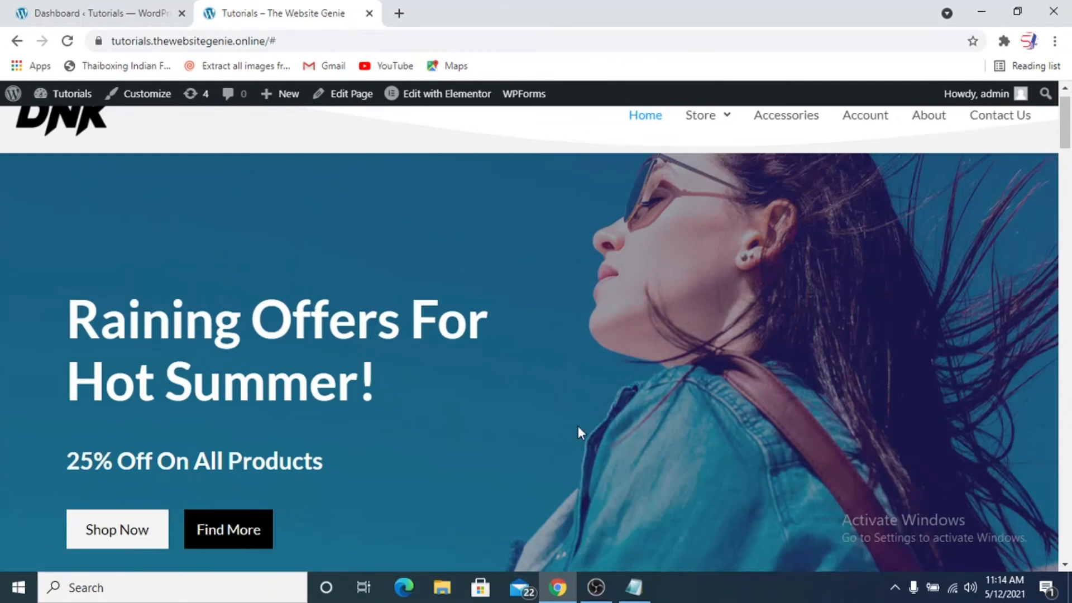
Scroll the live home page to the Find More button to test its focus outline
scroll(down, 3)
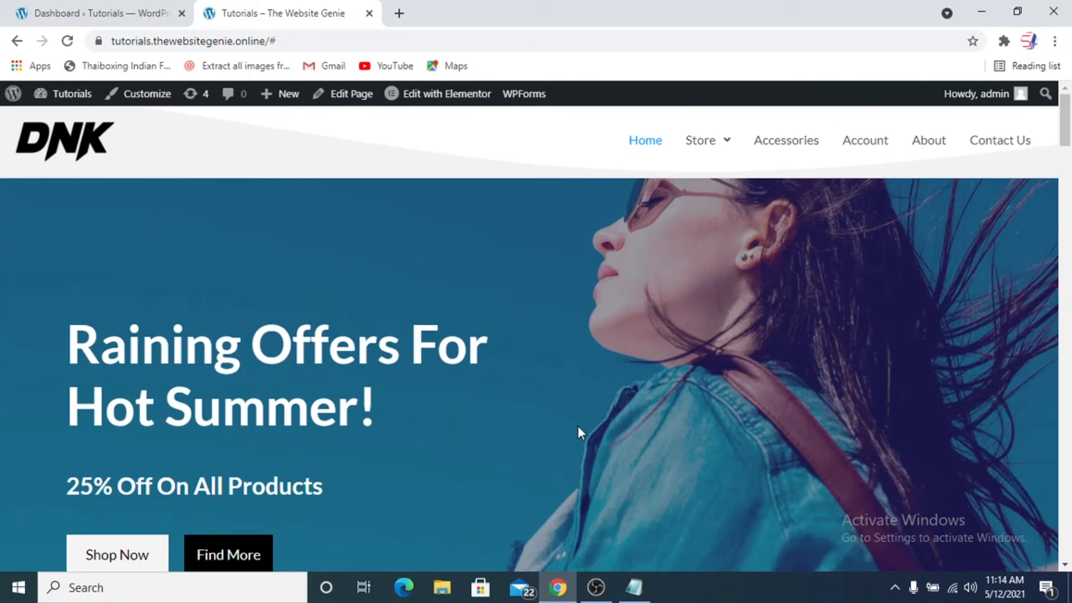